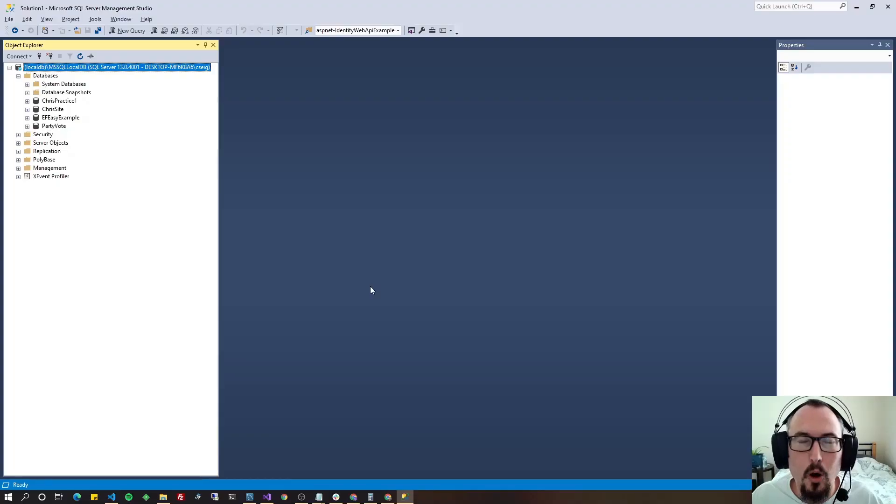
{"action": "mouse_move", "coordinate": [295, 285]}
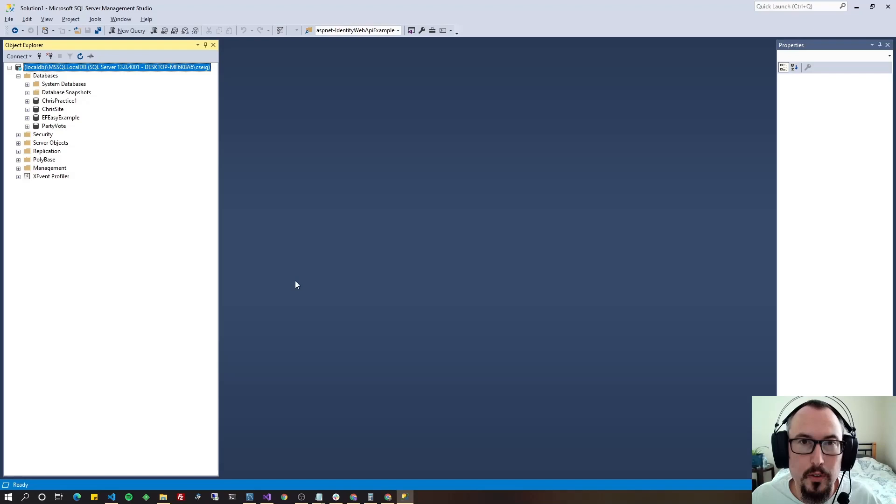
{"action": "mouse_move", "coordinate": [234, 262]}
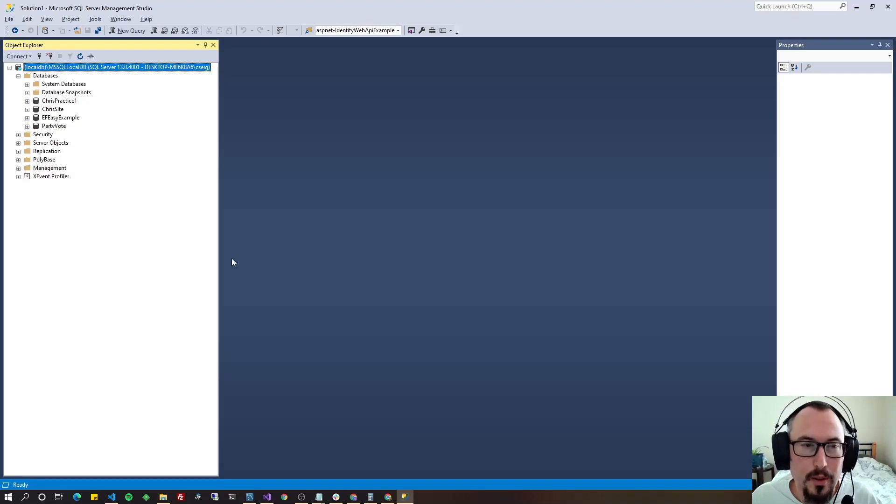
{"action": "mouse_move", "coordinate": [65, 137]}
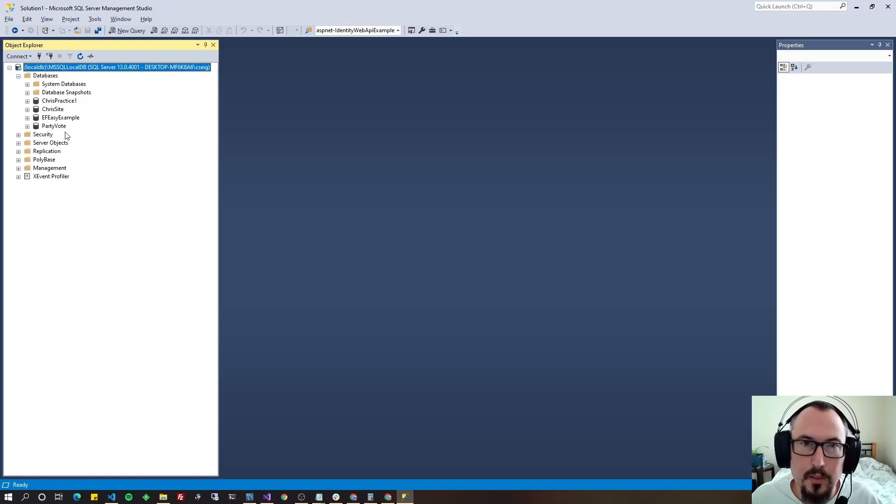
- Expand the EFEasyExample database in Object Explorer to show its Classes and Students tables
{"action": "left_click", "coordinate": [60, 117]}
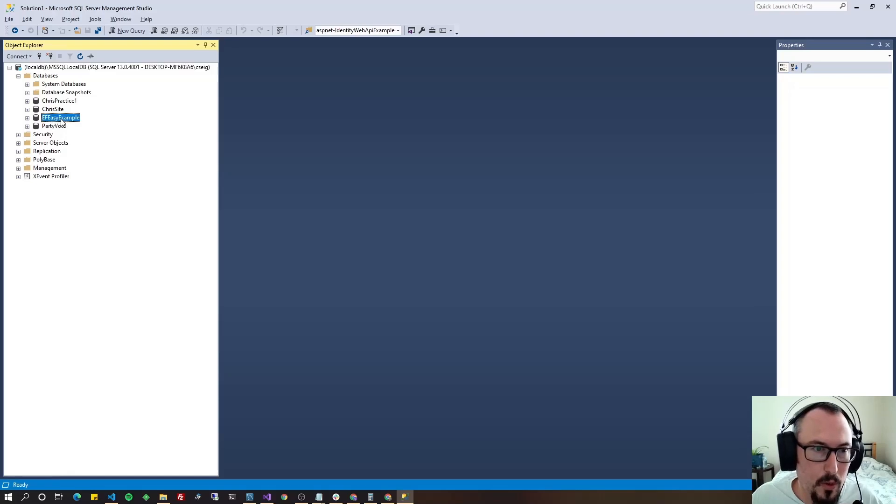
{"action": "left_click", "coordinate": [28, 117]}
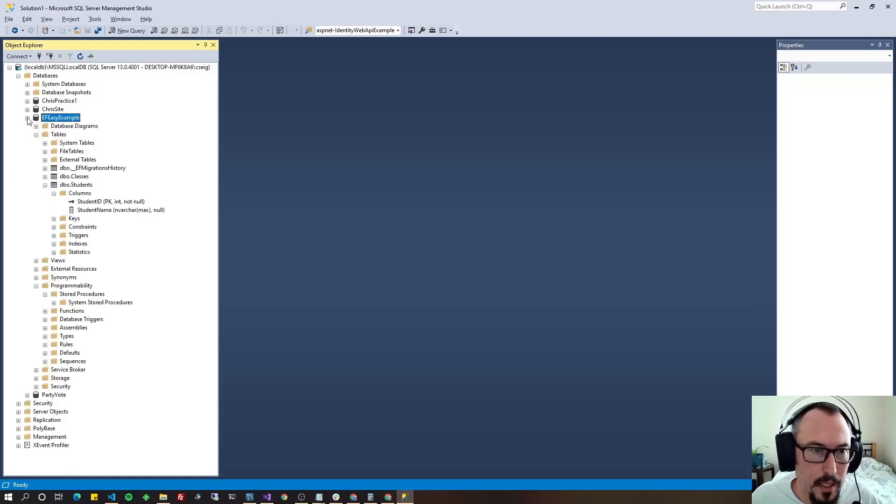
{"action": "left_click", "coordinate": [44, 185]}
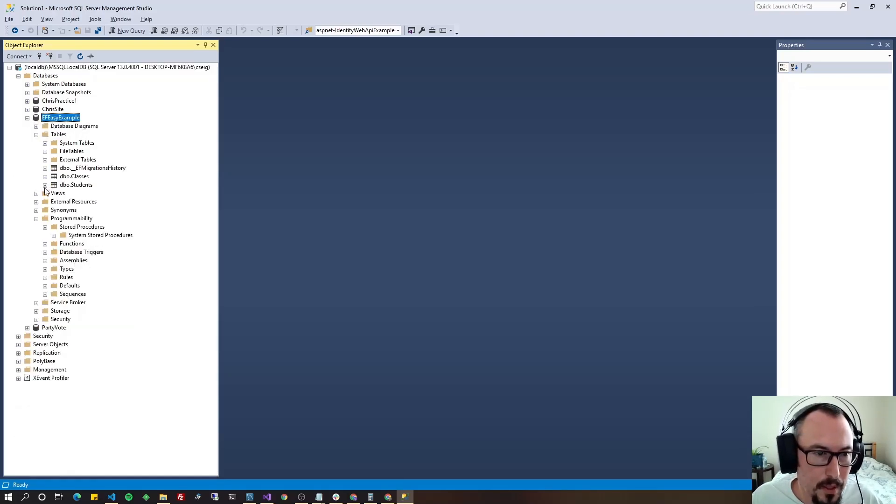
- Expand Programmability > Stored Procedures, revealing only system procedures exist
{"action": "left_click", "coordinate": [36, 218]}
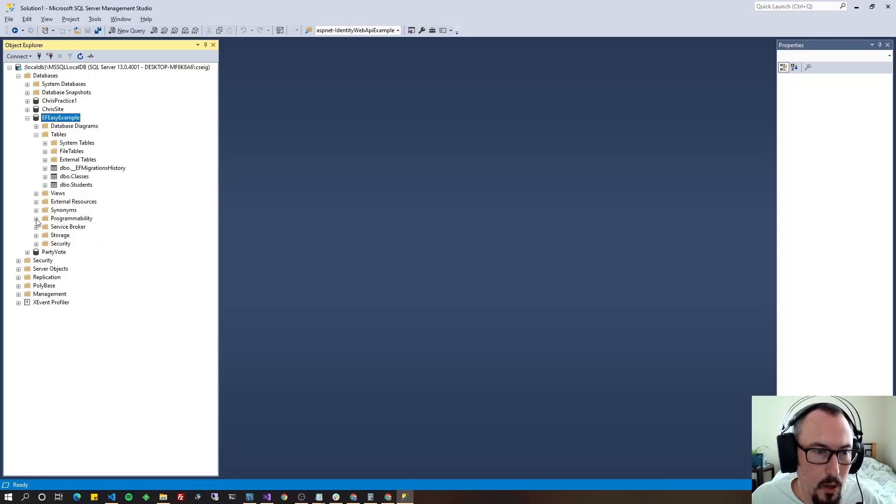
{"action": "left_click", "coordinate": [36, 220]}
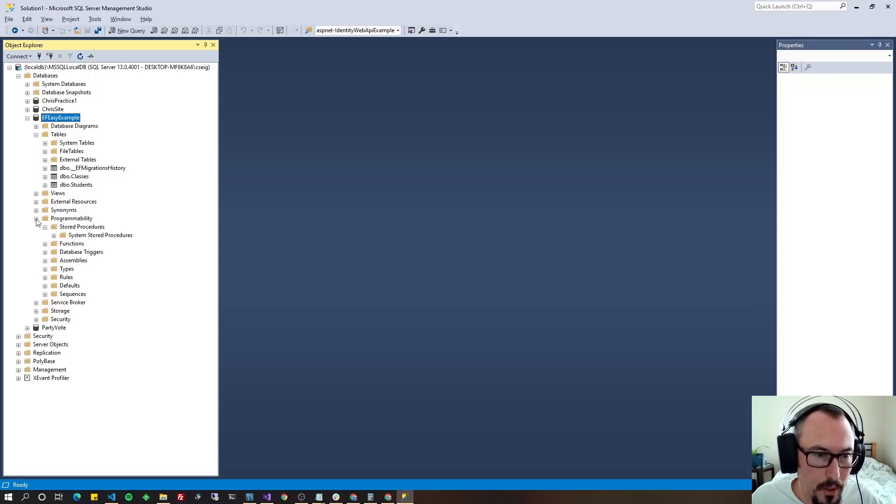
{"action": "left_click", "coordinate": [45, 227]}
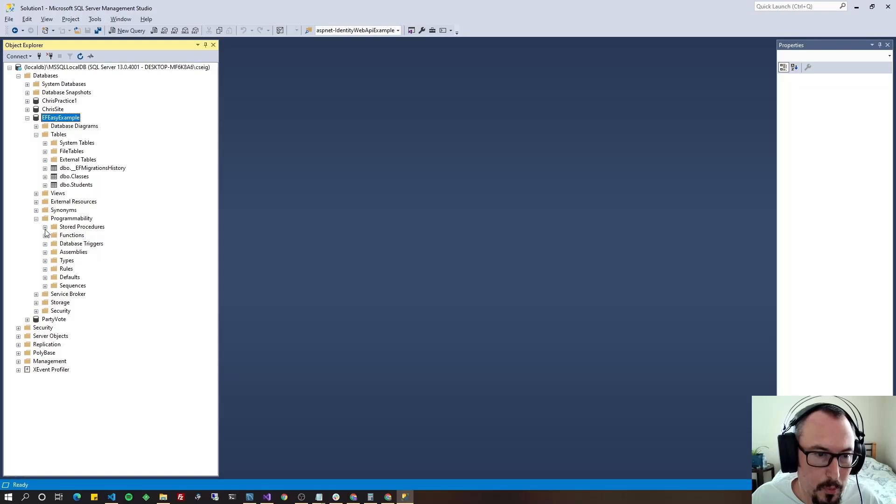
{"action": "left_click", "coordinate": [45, 226]}
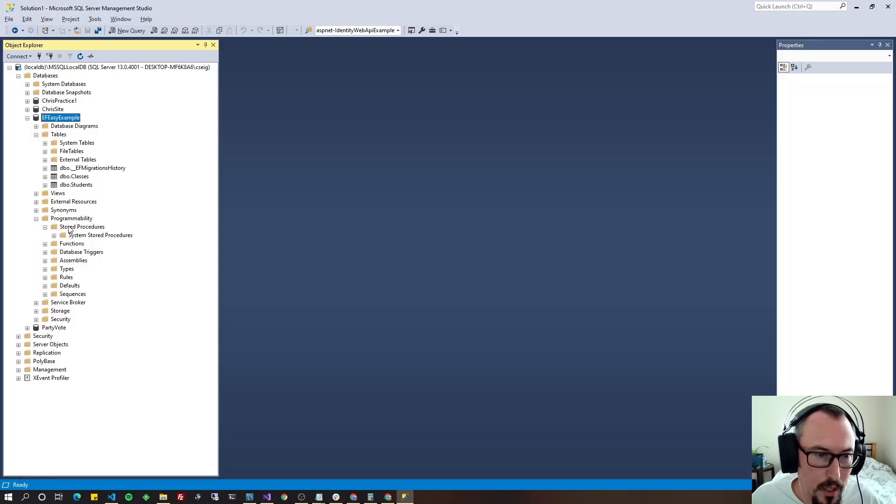
- Start a new stored procedure from the Stored Procedure template and inspect SET NOCOUNT ON
{"action": "right_click", "coordinate": [82, 227]}
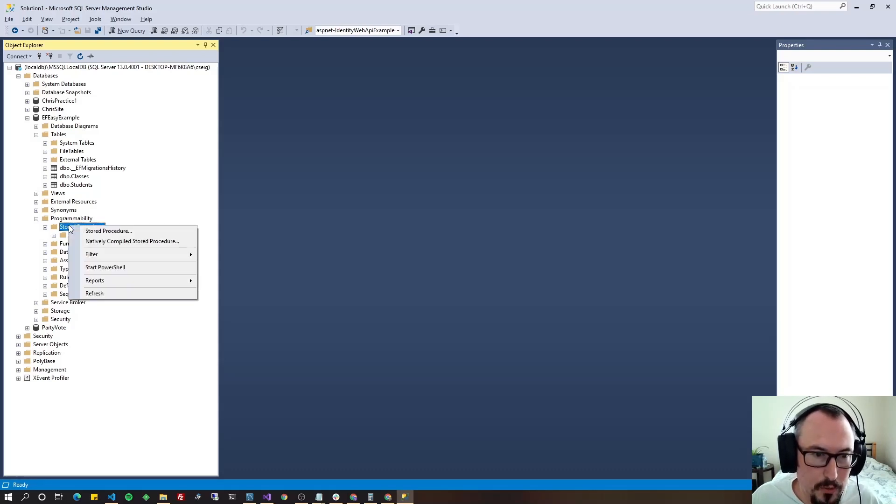
{"action": "left_click", "coordinate": [109, 230]}
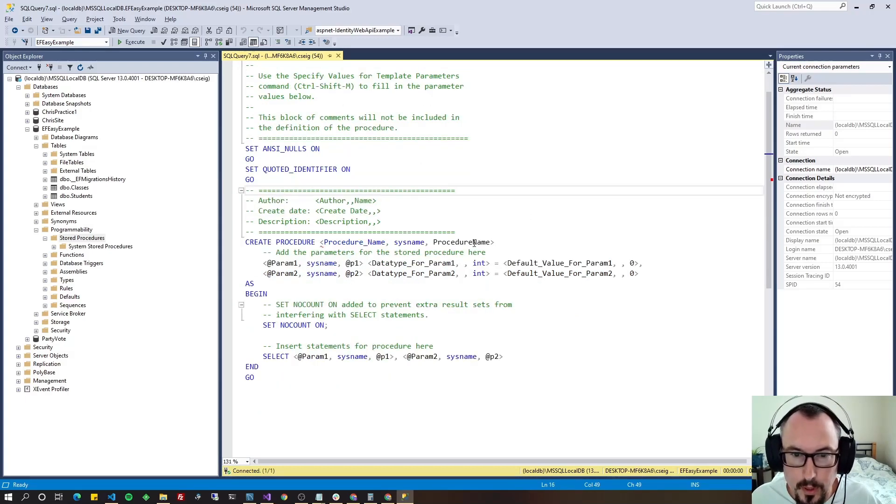
{"action": "left_click_drag", "start_coordinate": [263, 325], "coordinate": [328, 325]}
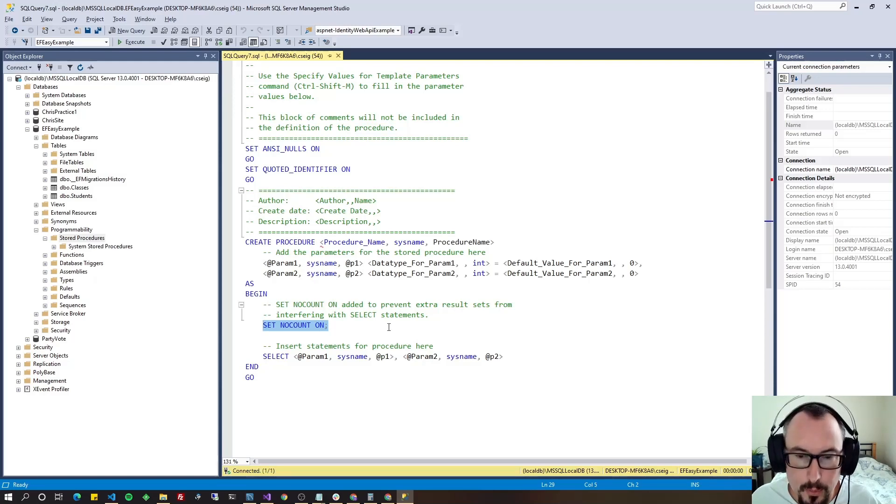
{"action": "left_click", "coordinate": [330, 325]}
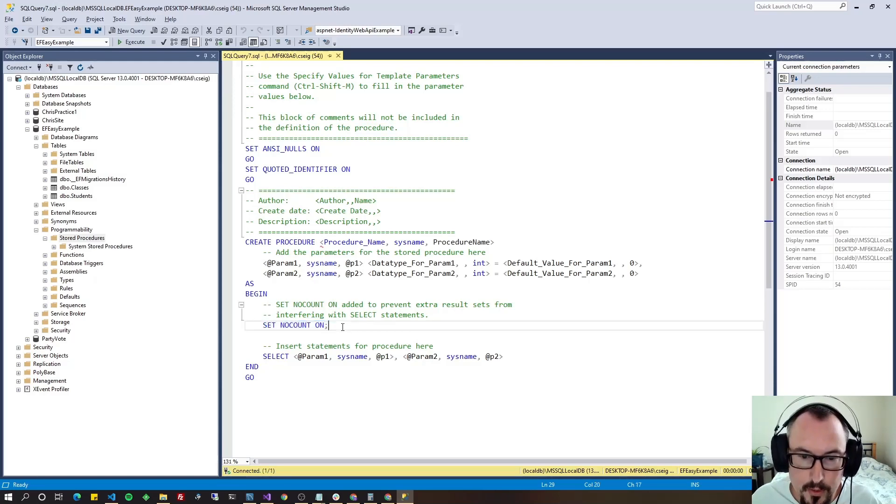
- Review the template's placeholders and close the Students query results
{"action": "left_click_drag", "start_coordinate": [328, 325], "coordinate": [263, 325]}
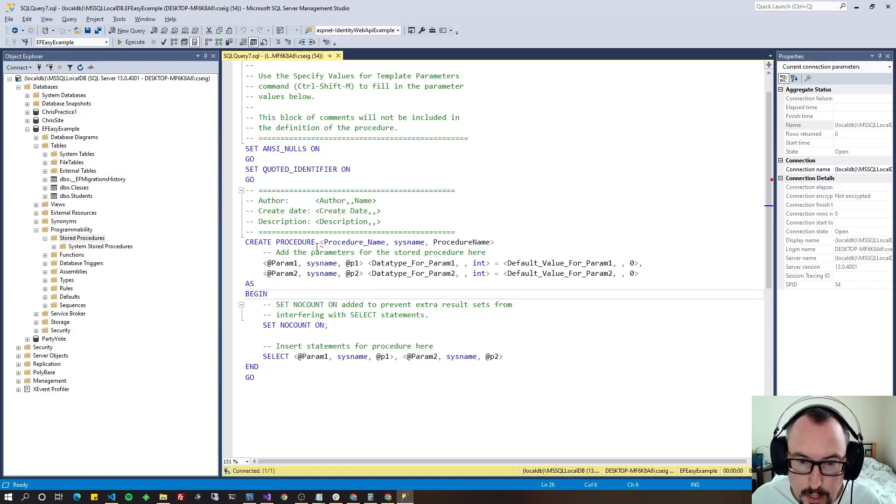
{"action": "left_click_drag", "start_coordinate": [320, 241], "coordinate": [494, 242]}
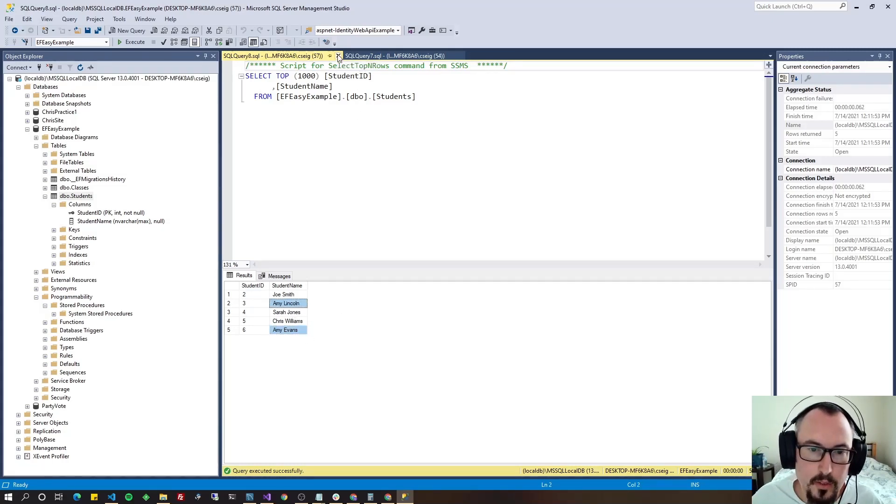
{"action": "left_click", "coordinate": [340, 55]}
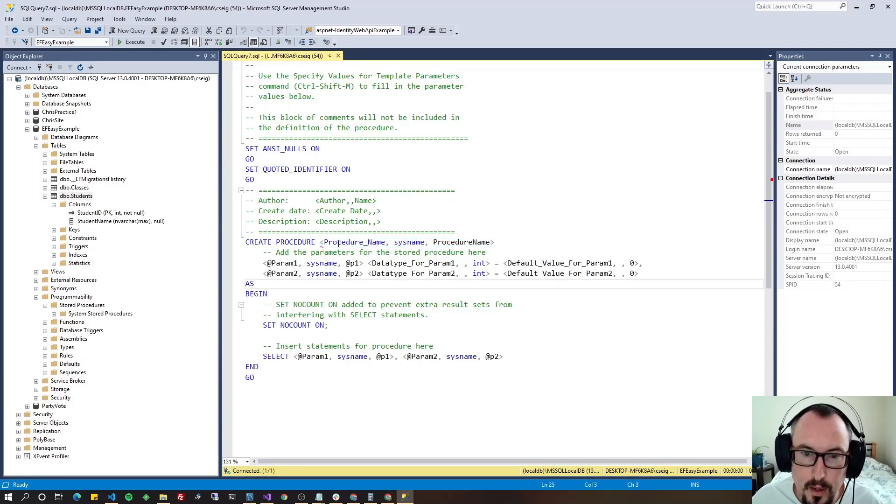
- Replace the Procedure_Name placeholder with StudentsWithFirstName
{"action": "left_click_drag", "start_coordinate": [320, 242], "coordinate": [498, 242]}
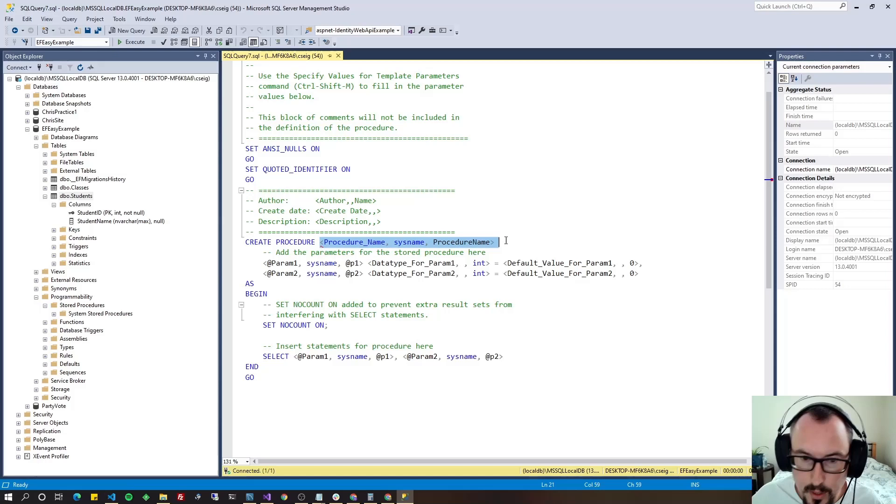
{"action": "type", "text": "Students"}
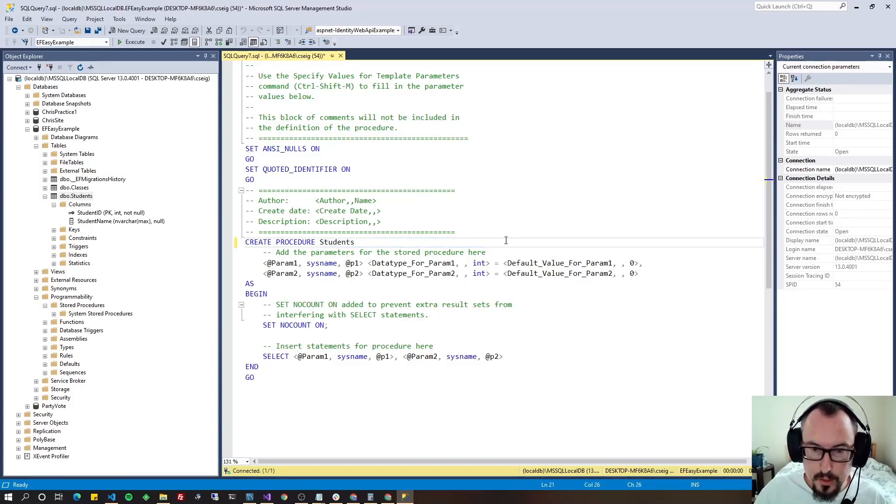
{"action": "type", "text": "With"}
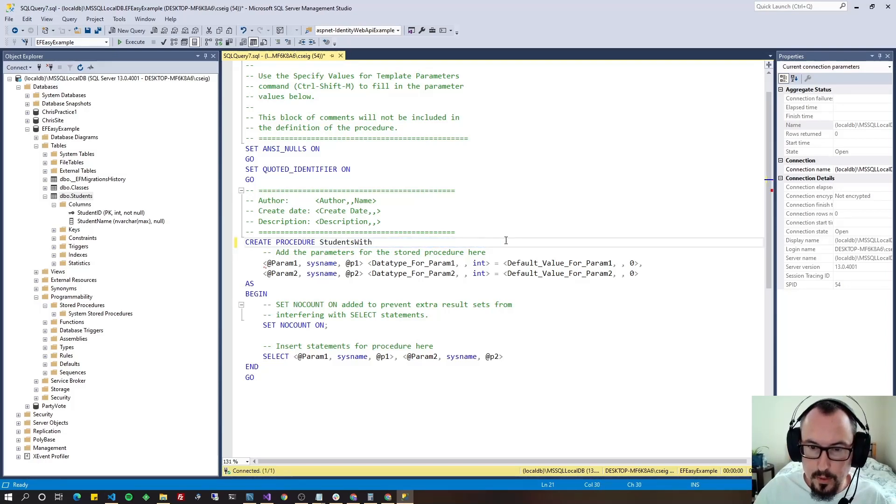
{"action": "type", "text": "FirstName"}
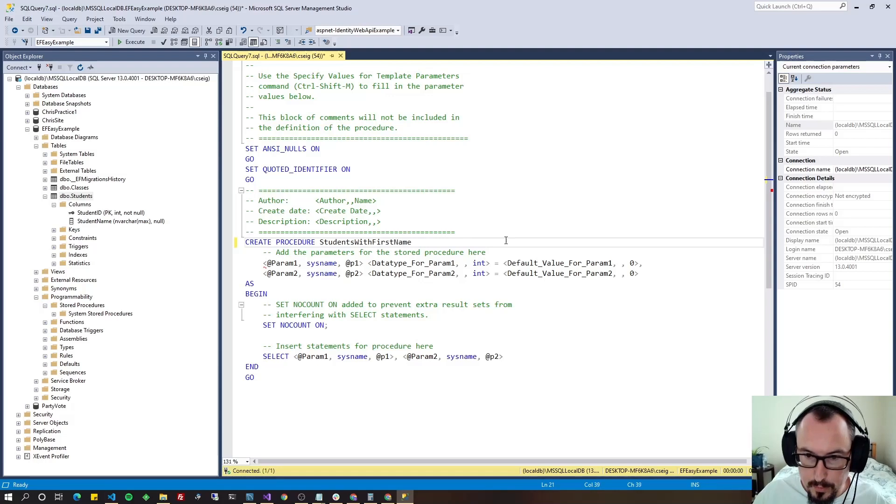
{"action": "left_click", "coordinate": [263, 262]}
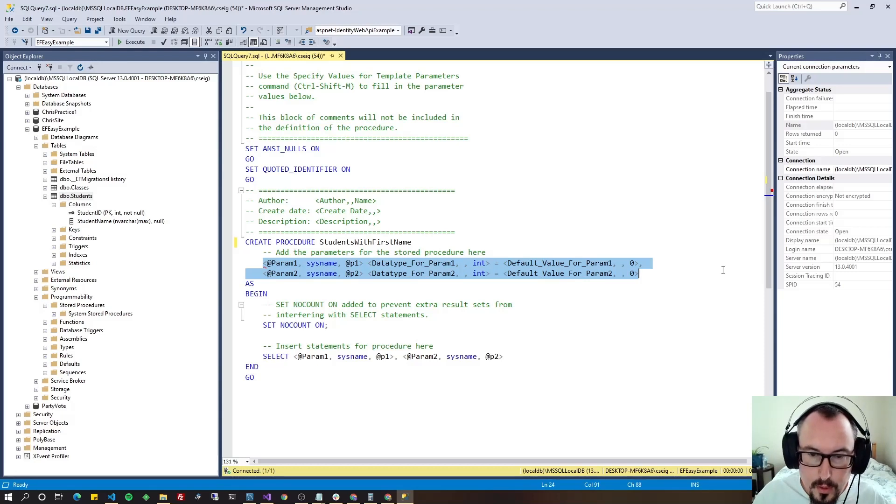
{"action": "type", "text": "@Name"}
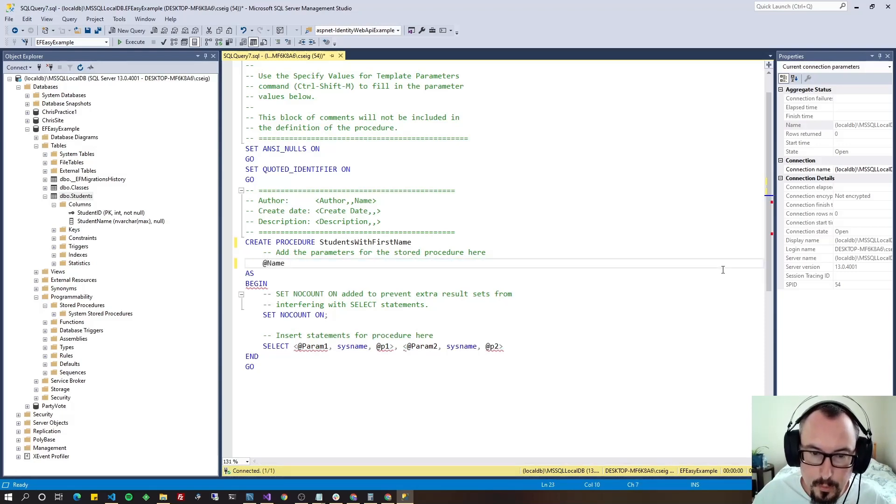
{"action": "type", "text": "First"}
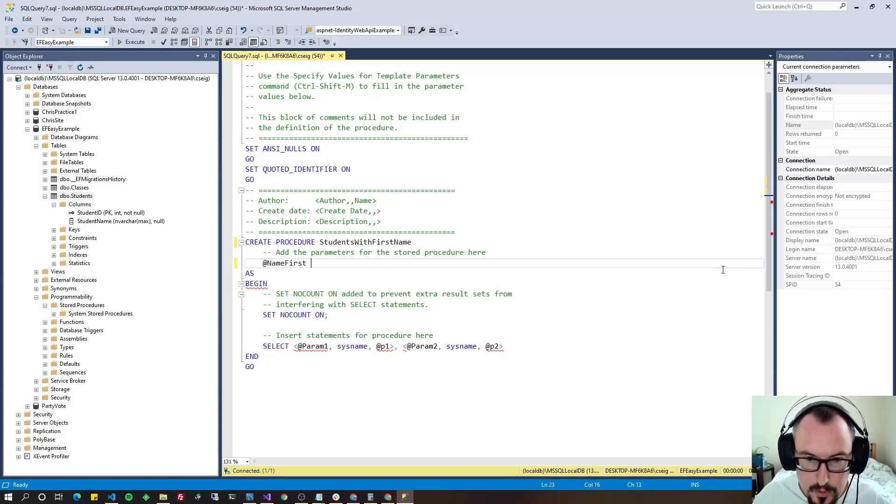
{"action": "type", "text": "v"}
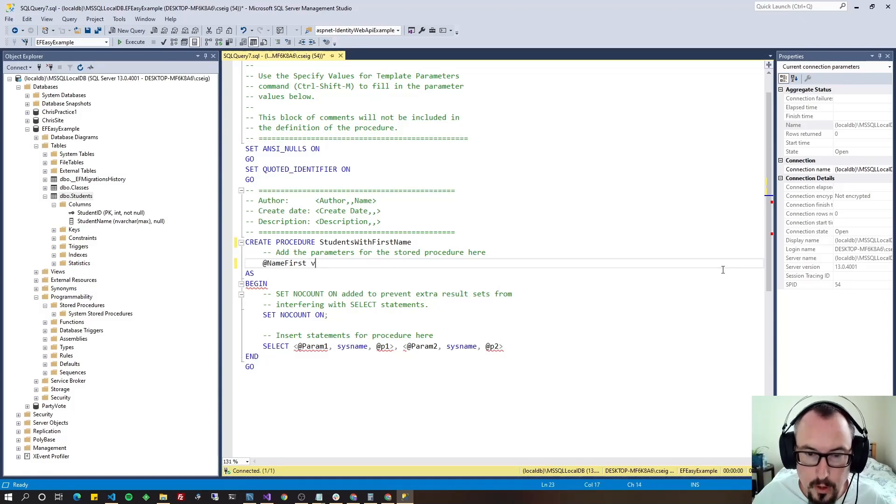
{"action": "type", "text": "archar(200)"}
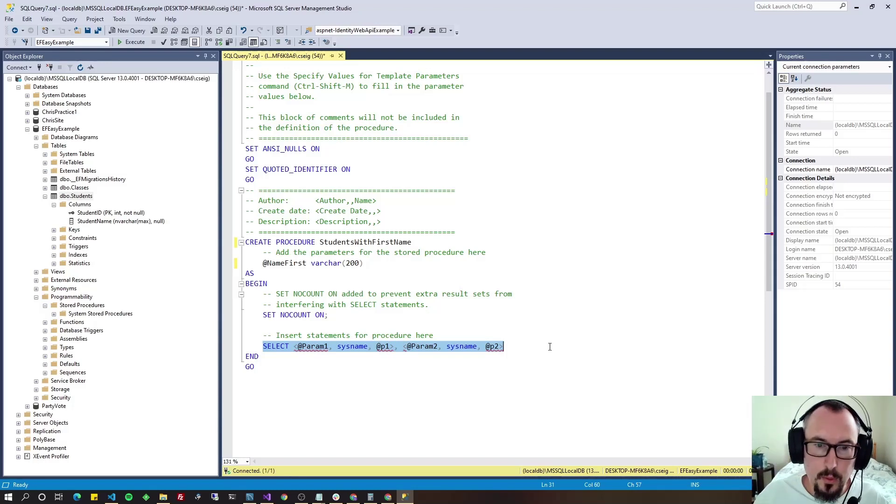
- Write the body's select studentname from students clause
{"action": "type", "text": "select"}
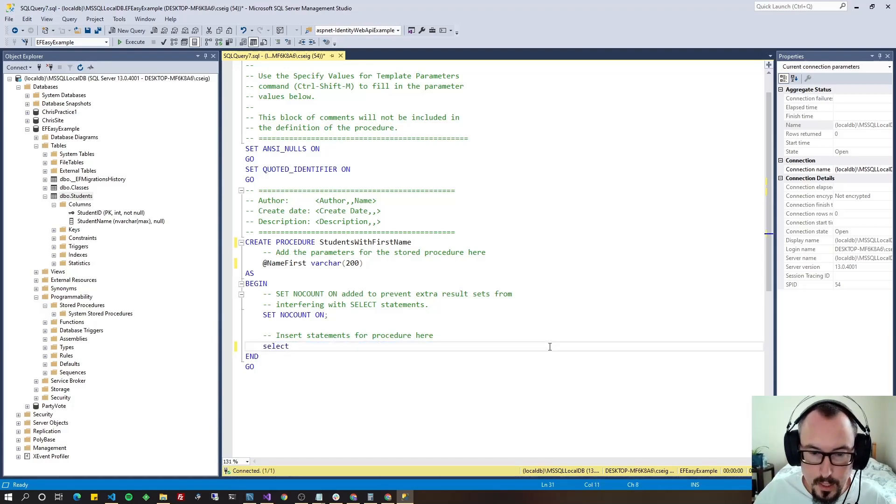
{"action": "type", "text": "studentname fr"}
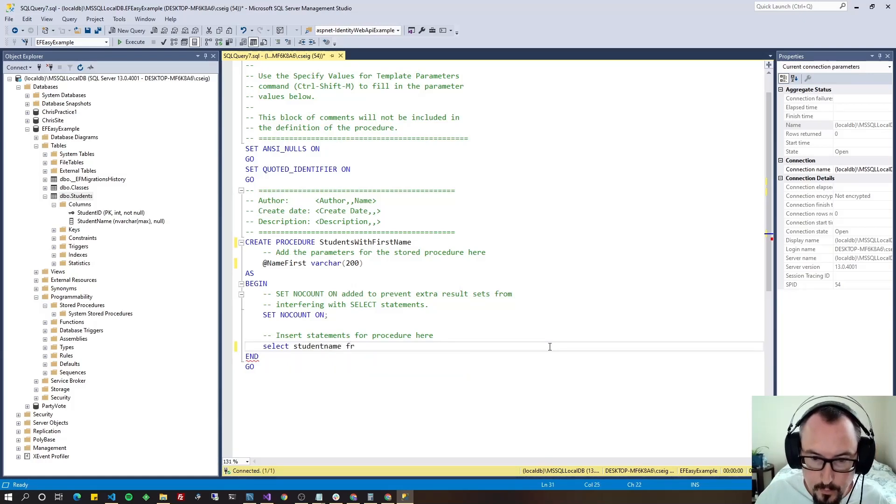
{"action": "type", "text": "om stduents where"}
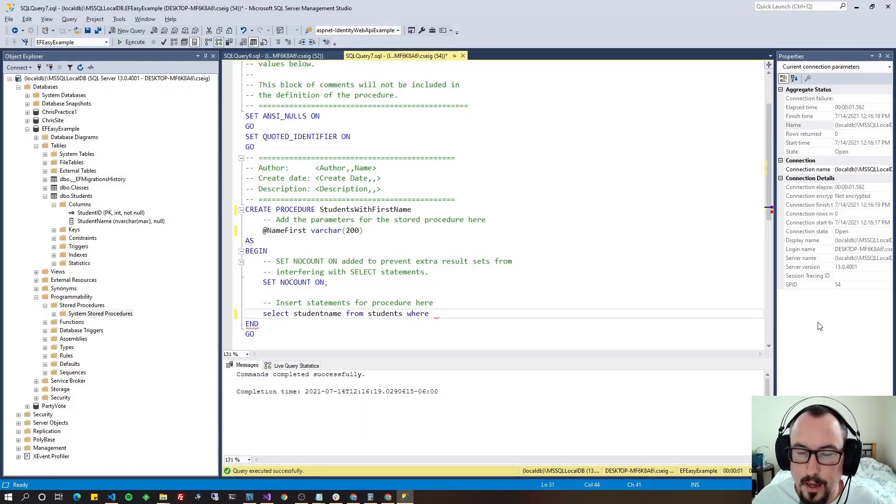
{"action": "type", "text": "Charin"}
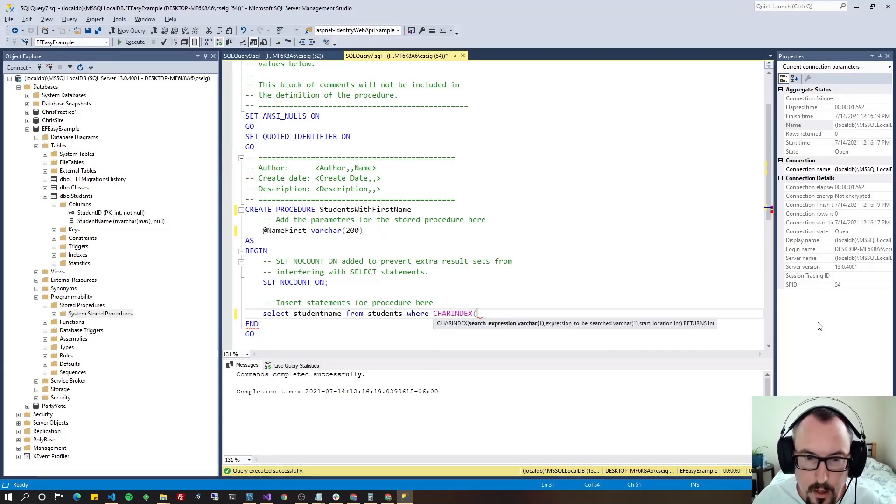
{"action": "type", "text": "@"}
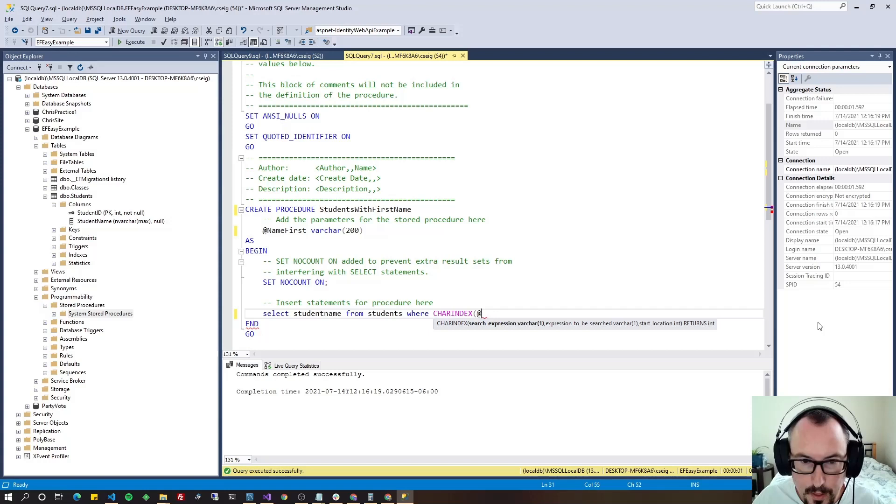
{"action": "type", "text": "NameFirst,"}
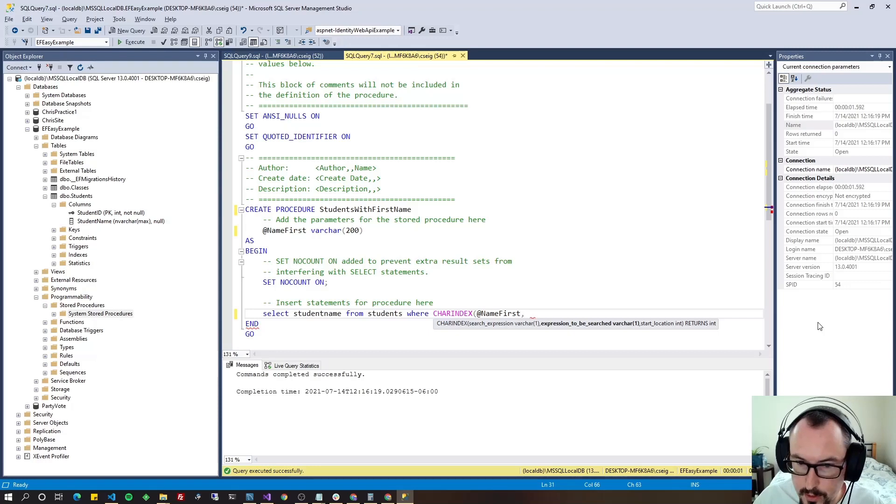
{"action": "type", "text": "StudentName)=1"}
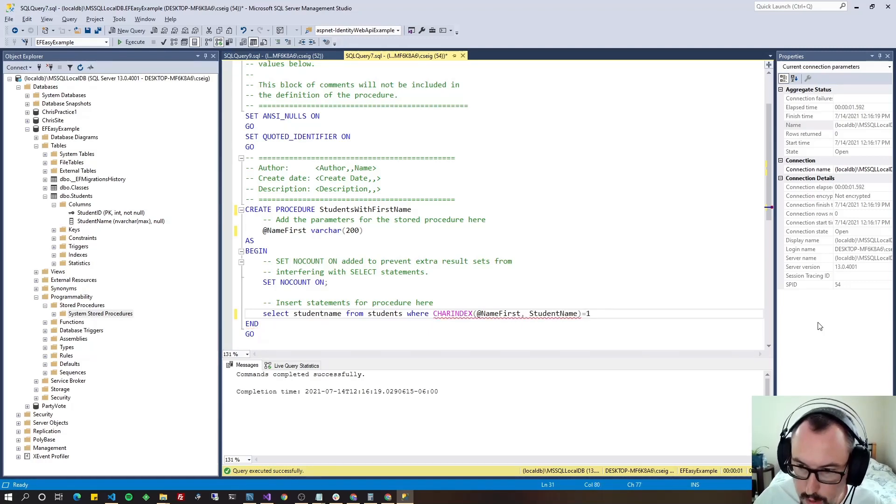
{"action": "left_click", "coordinate": [591, 313]}
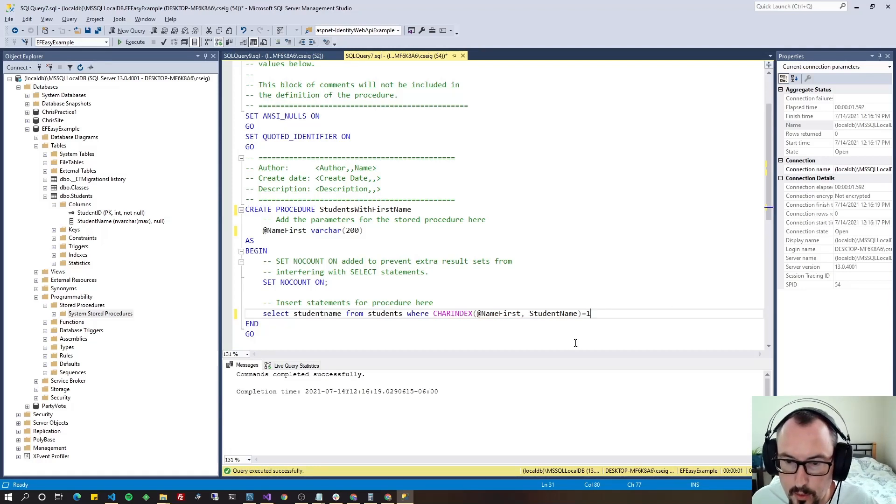
{"action": "double_click", "coordinate": [452, 314]}
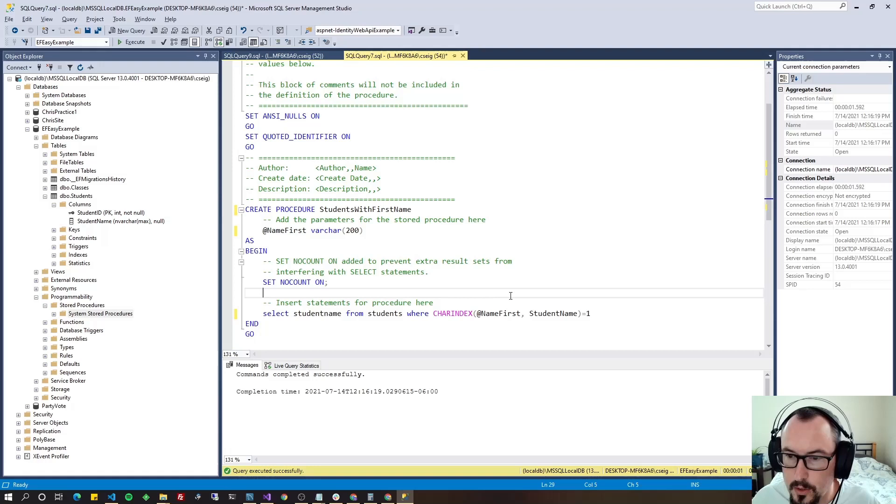
{"action": "mouse_move", "coordinate": [462, 329]}
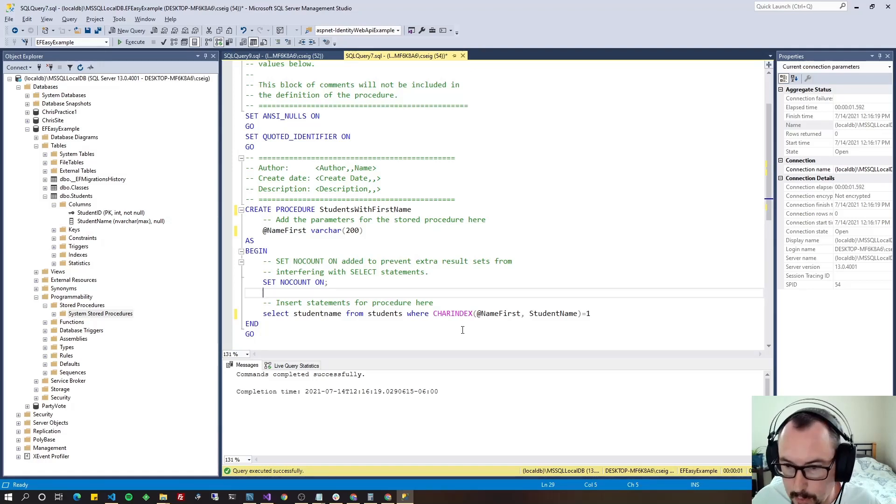
{"action": "double_click", "coordinate": [553, 313]}
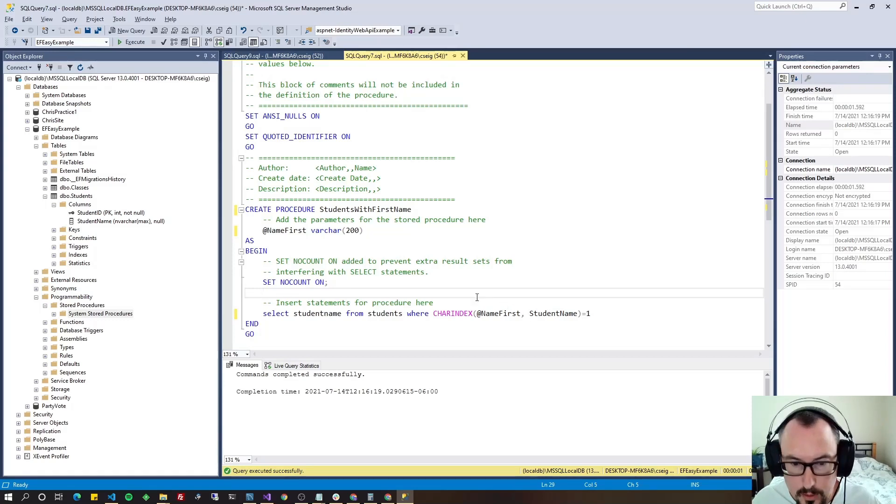
- Execute the CREATE PROCEDURE script so StudentsWithFirstName is created successfully
{"action": "left_click", "coordinate": [131, 42]}
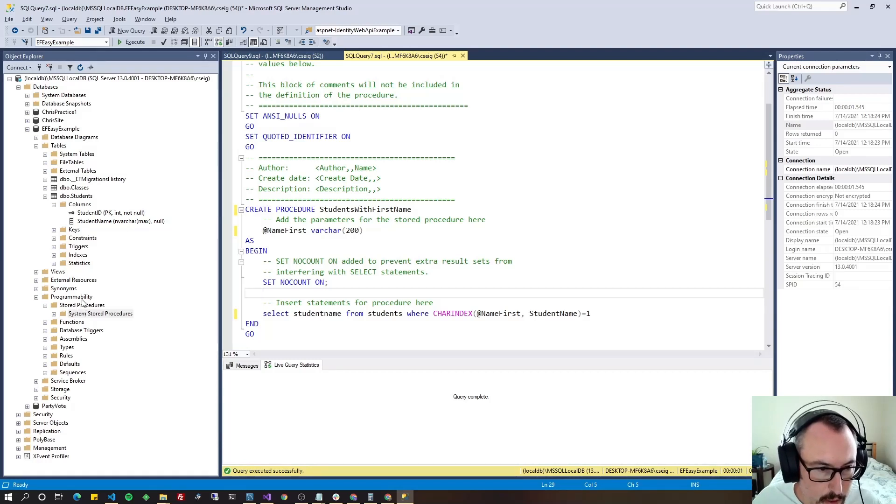
{"action": "right_click", "coordinate": [82, 305]}
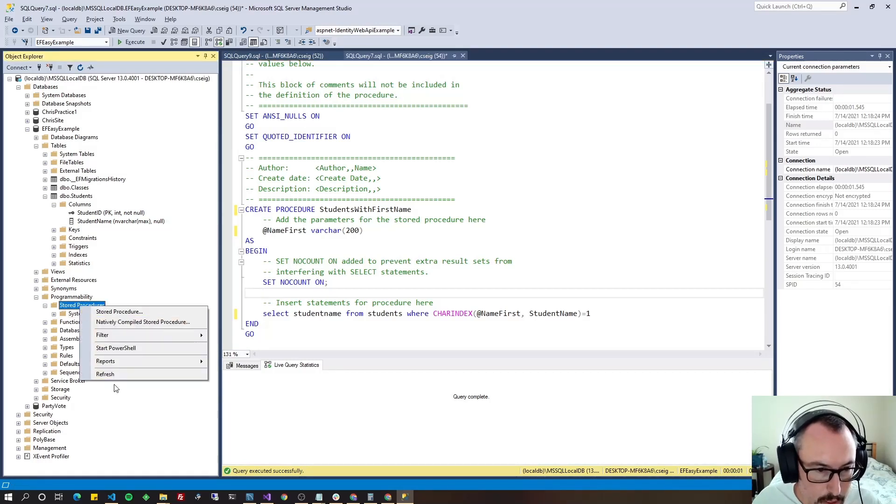
- Refresh Stored Procedures and choose Execute Stored Procedure on dbo.StudentsWithFirstName
{"action": "left_click", "coordinate": [105, 374]}
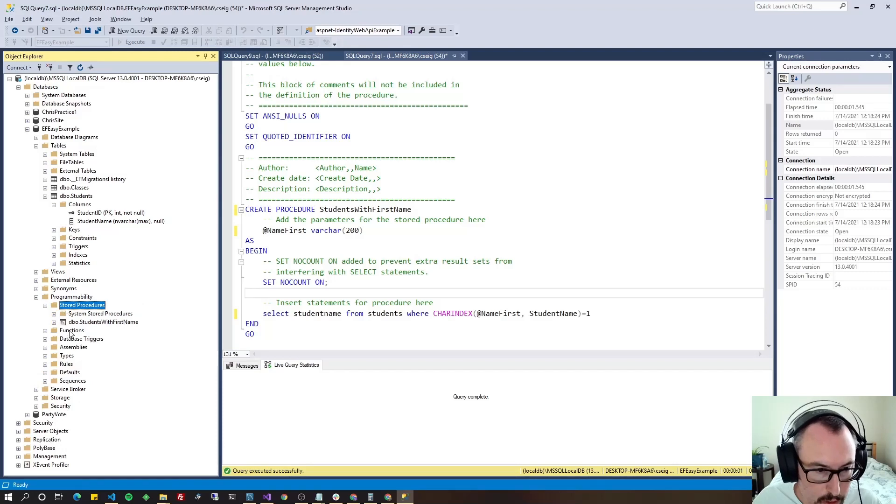
{"action": "right_click", "coordinate": [93, 321]}
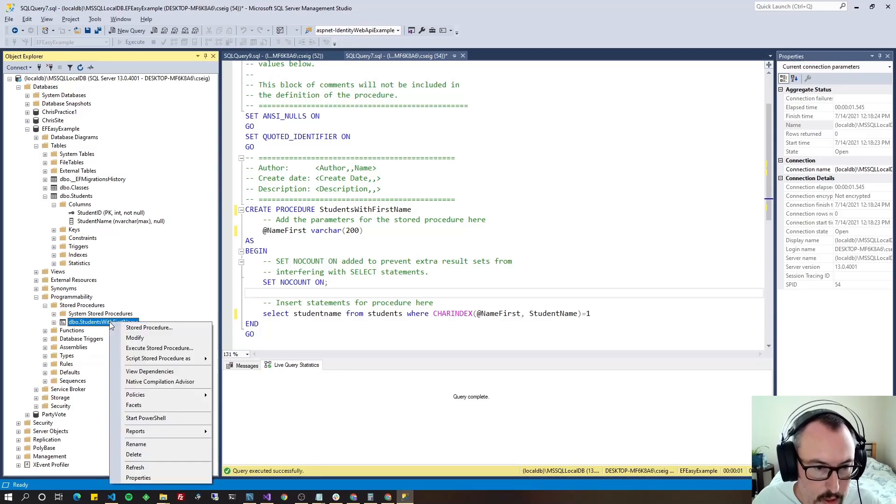
{"action": "mouse_move", "coordinate": [158, 347]}
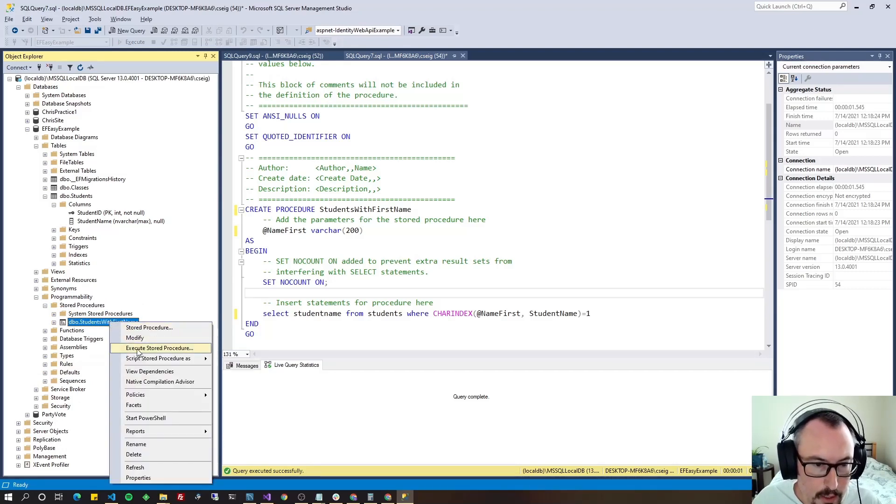
{"action": "left_click", "coordinate": [160, 348]}
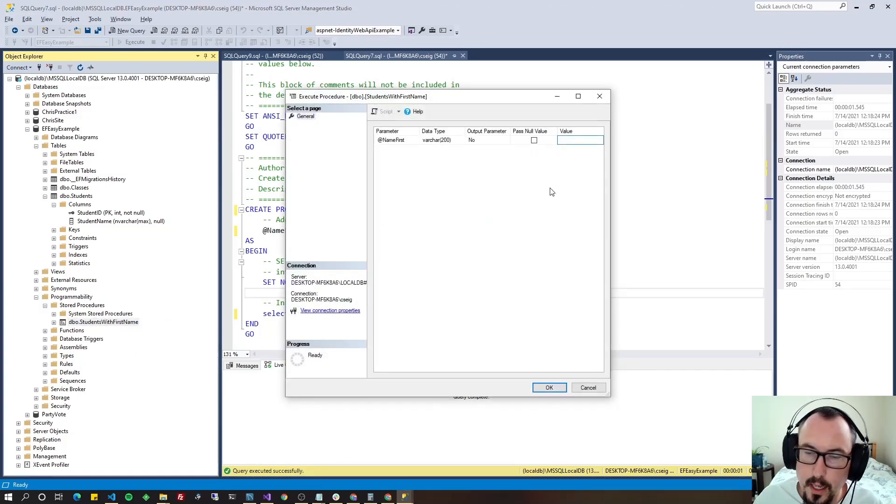
{"action": "left_click", "coordinate": [580, 140]}
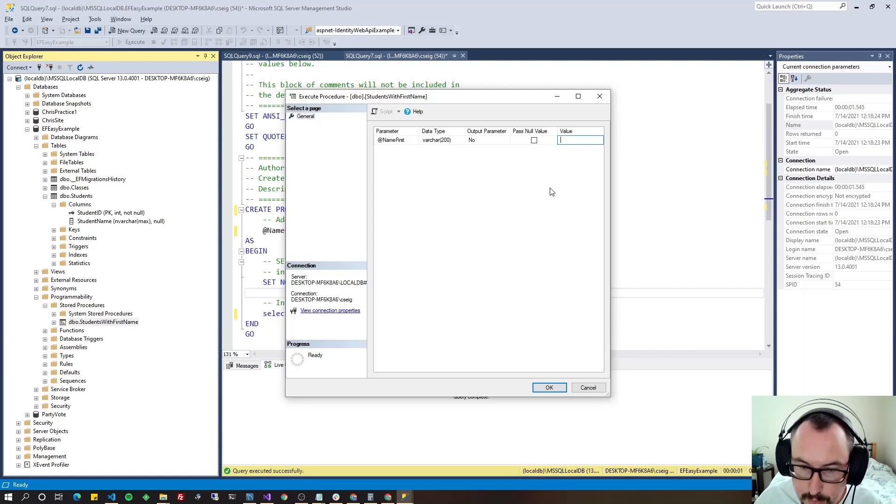
{"action": "type", "text": "Amy"}
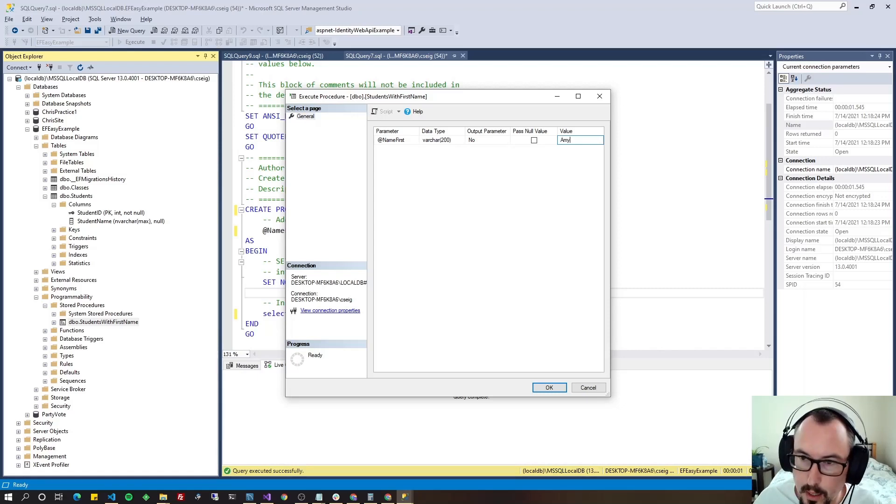
{"action": "mouse_move", "coordinate": [539, 336]}
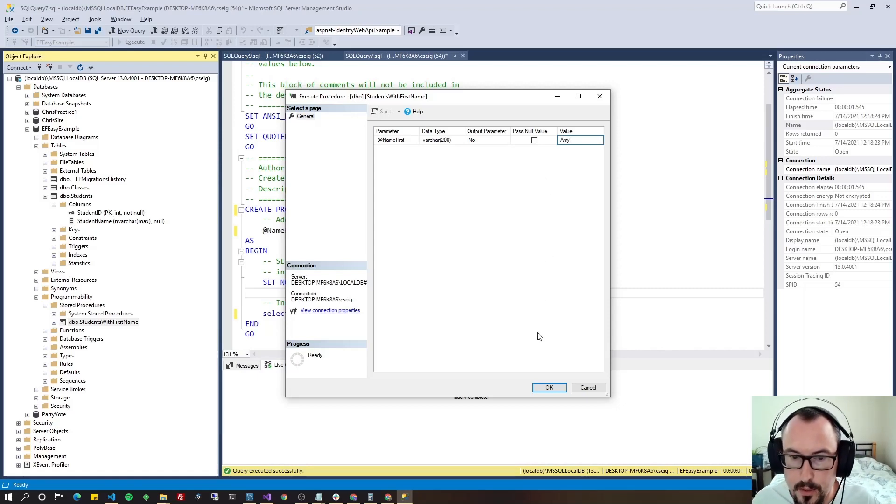
{"action": "left_click", "coordinate": [549, 388]}
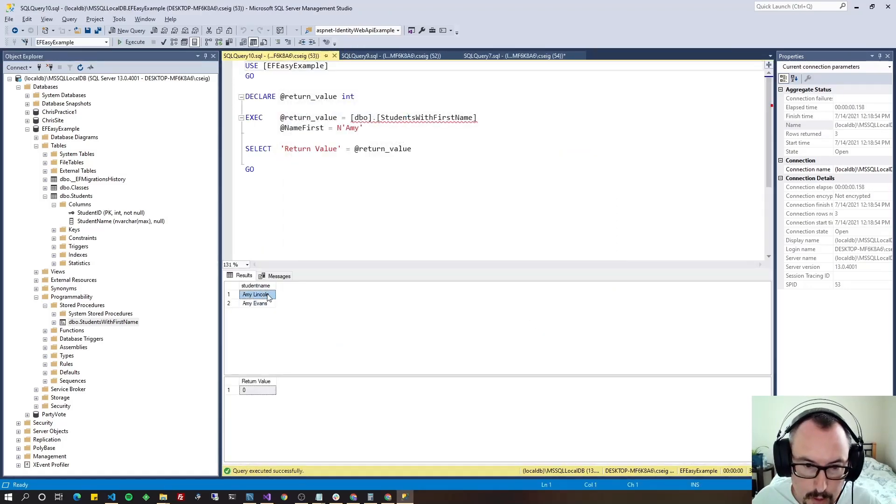
- Select Top 1000 Rows from dbo.Students, listing all five students including both Amys
{"action": "right_click", "coordinate": [76, 196]}
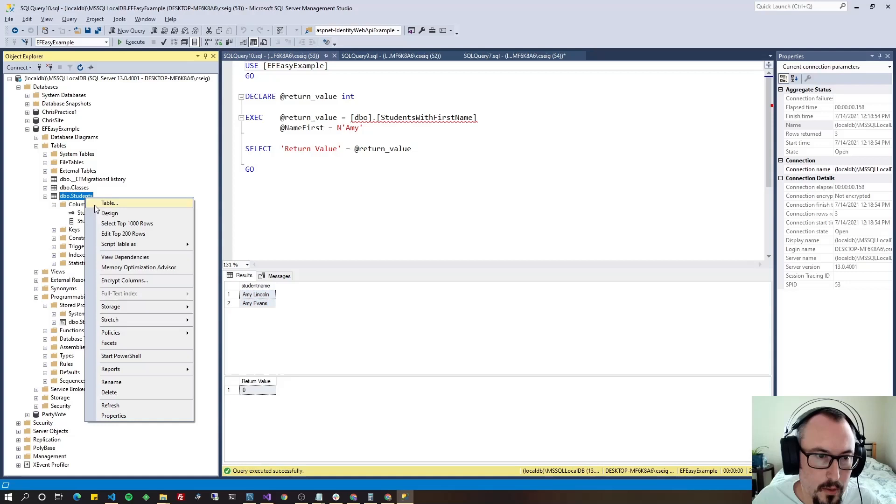
{"action": "left_click", "coordinate": [127, 223]}
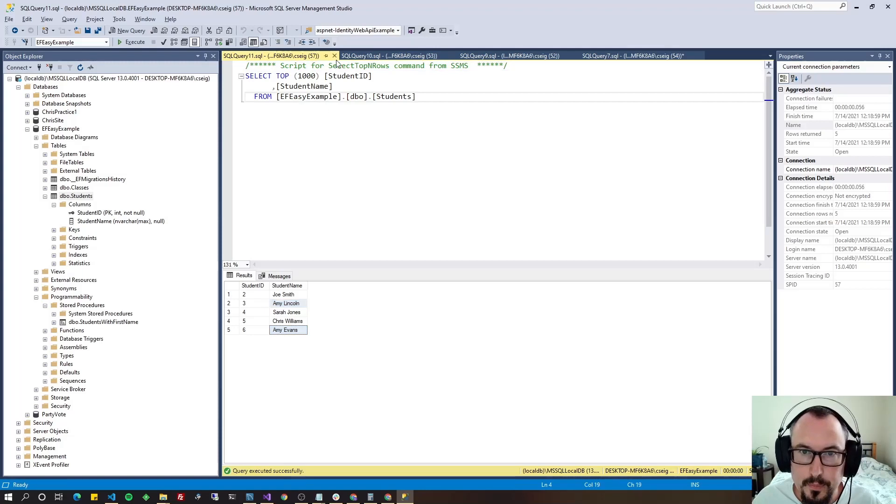
{"action": "mouse_move", "coordinate": [344, 138]}
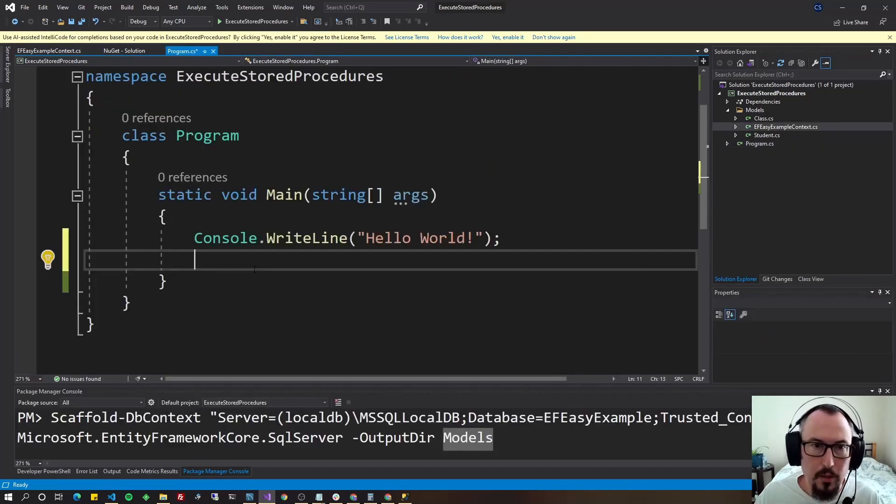
- Instantiate a new EFEasyExampleContext as eFEasyExampleContext in Main
{"action": "type", "text": "EFEasyExampleContext"}
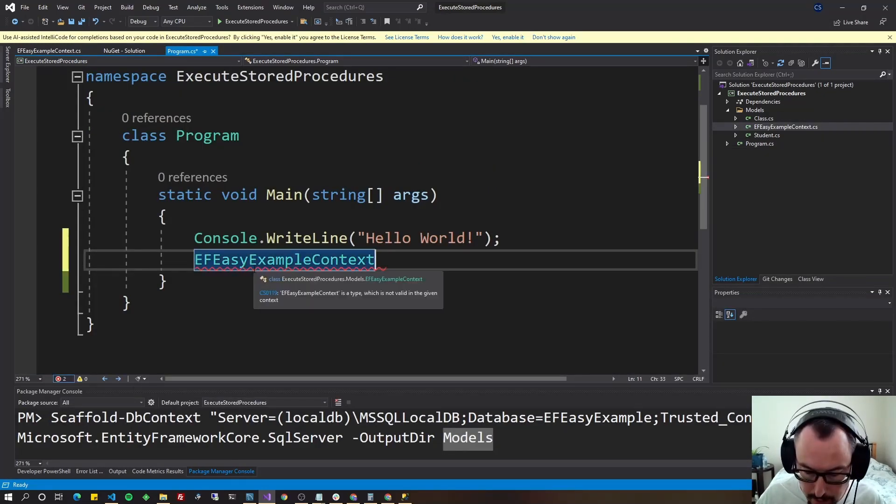
{"action": "type", "text": "eFEasyExampleContext ="}
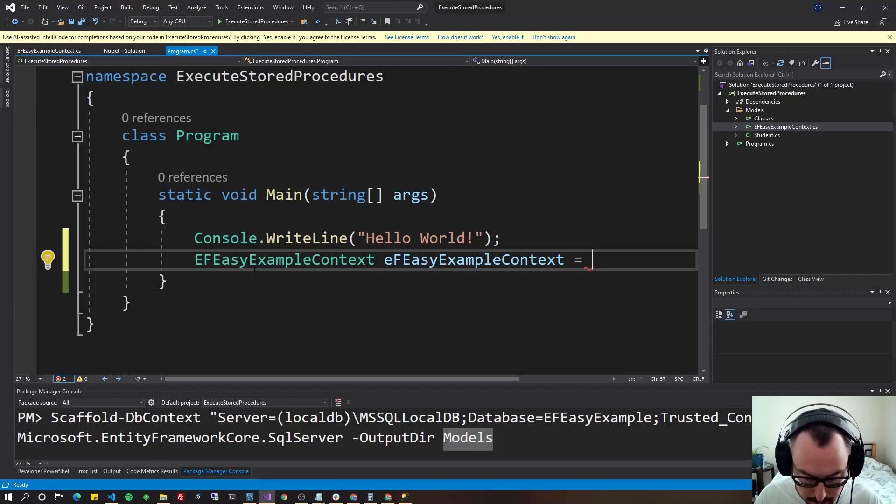
{"action": "type", "text": "new EFEasyExampleContext"}
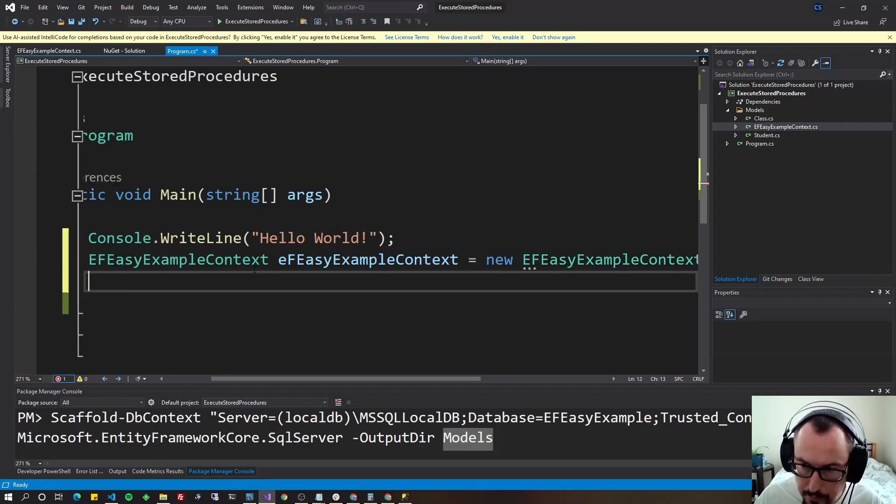
{"action": "double_click", "coordinate": [367, 260]}
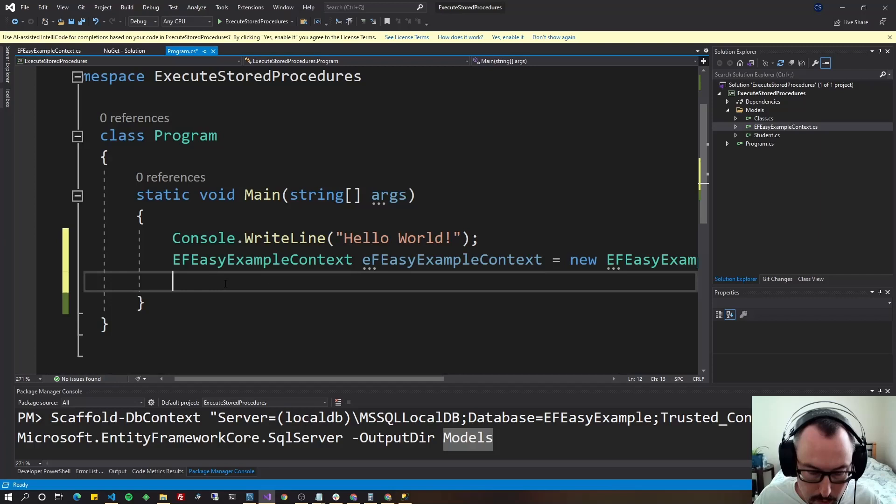
- Assign var result = eFEasyExampleContext.Students.FirstOrDefault(), adding using System.Linq
{"action": "type", "text": "var result ="}
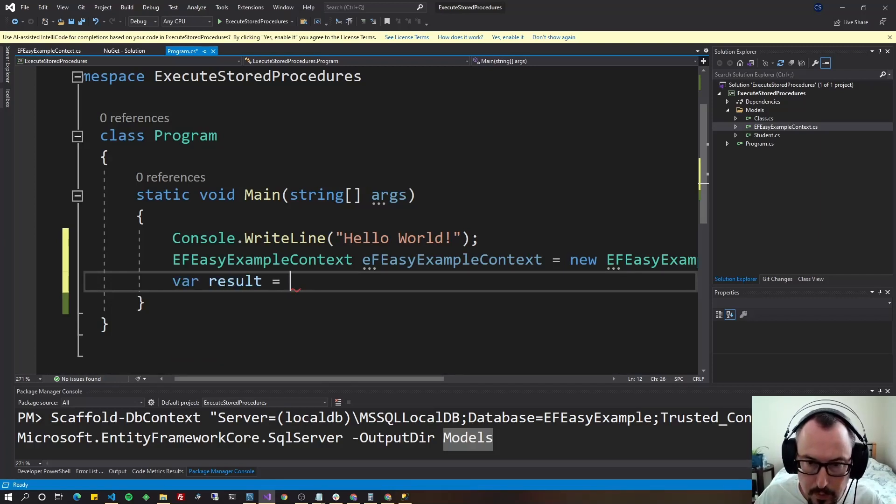
{"action": "type", "text": "eFEasyExampleContext.st"}
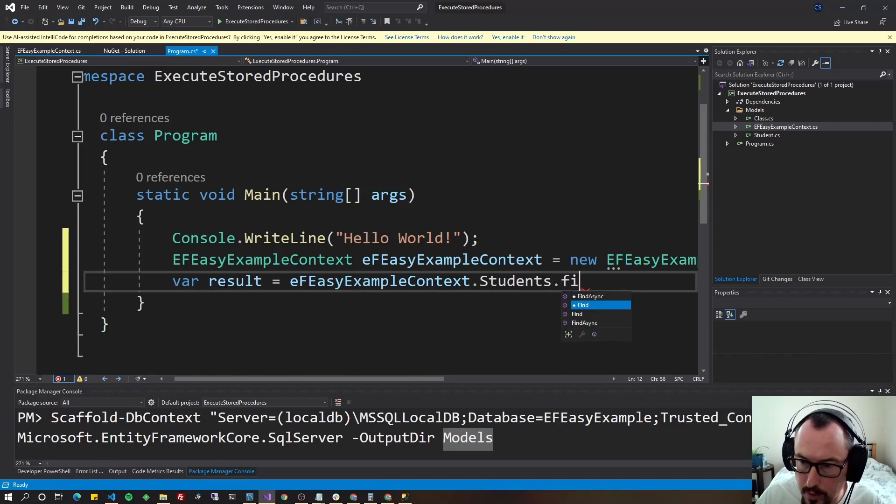
{"action": "key", "text": "Backspace"}
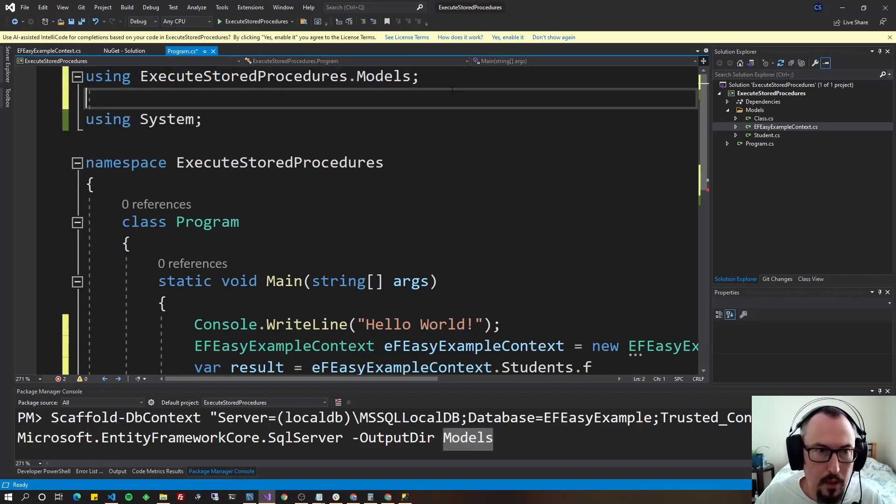
{"action": "type", "text": "suing"}
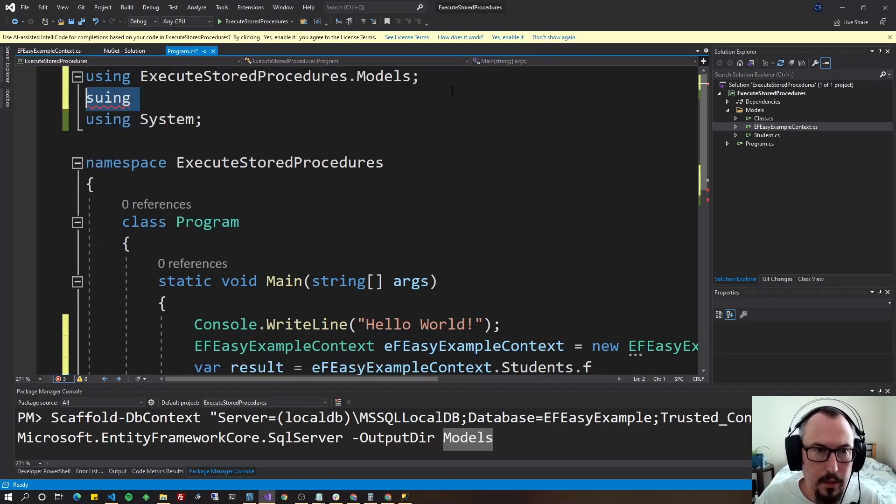
{"action": "type", "text": "using S"}
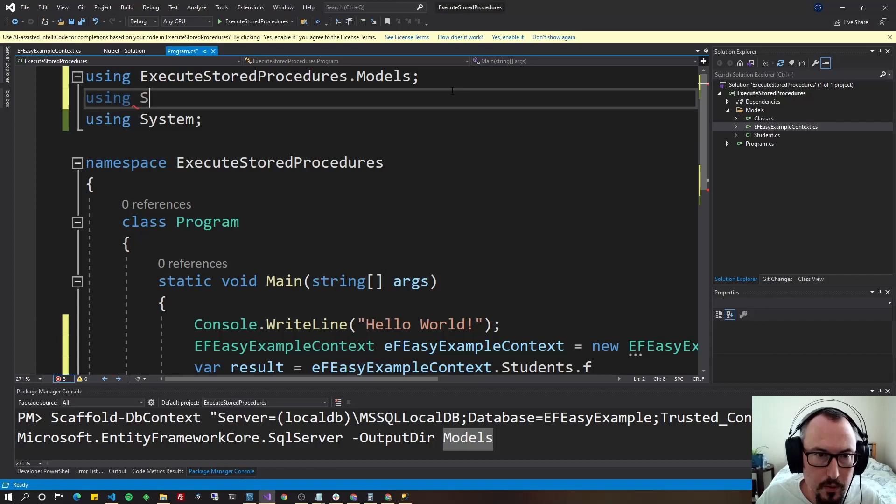
{"action": "type", "text": "ystem.Linq"}
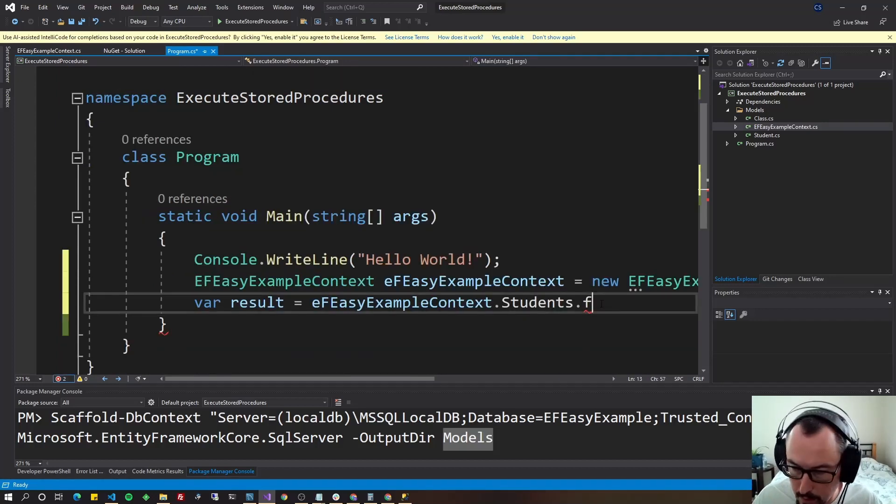
{"action": "type", "text": "irstOrDe"}
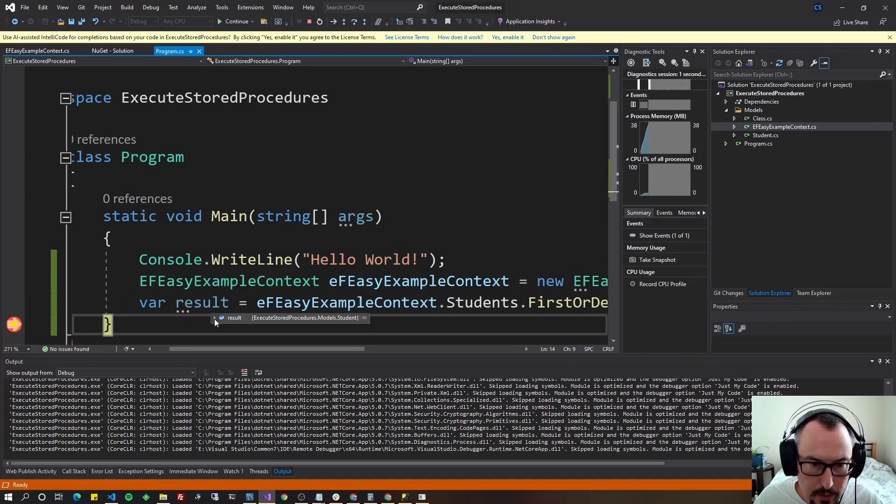
- Debug and view result's StudentName, Joe Smith, in the Text Visualizer
{"action": "left_click", "coordinate": [216, 318]}
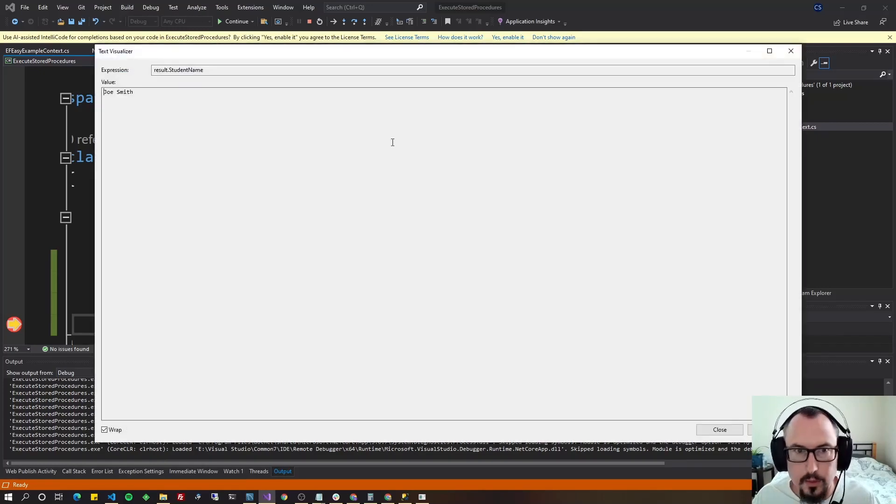
{"action": "left_click", "coordinate": [719, 430]}
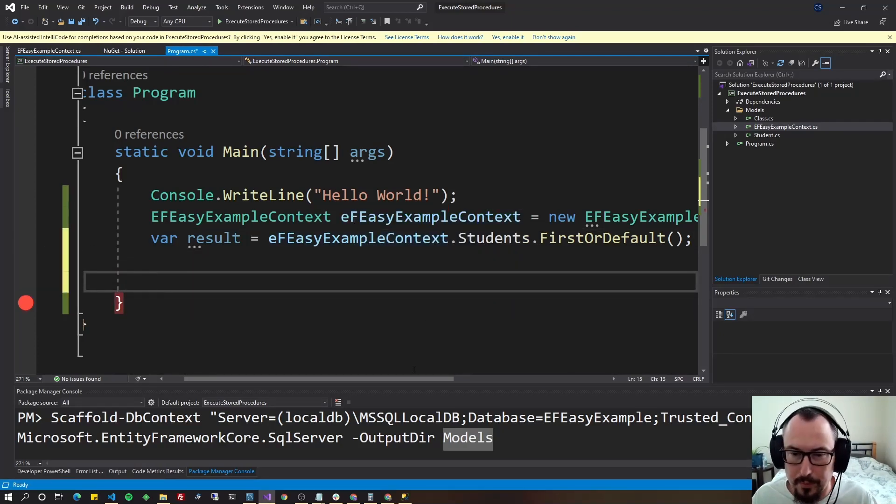
- Add a new class named SpResults to the Models folder
{"action": "right_click", "coordinate": [755, 110]}
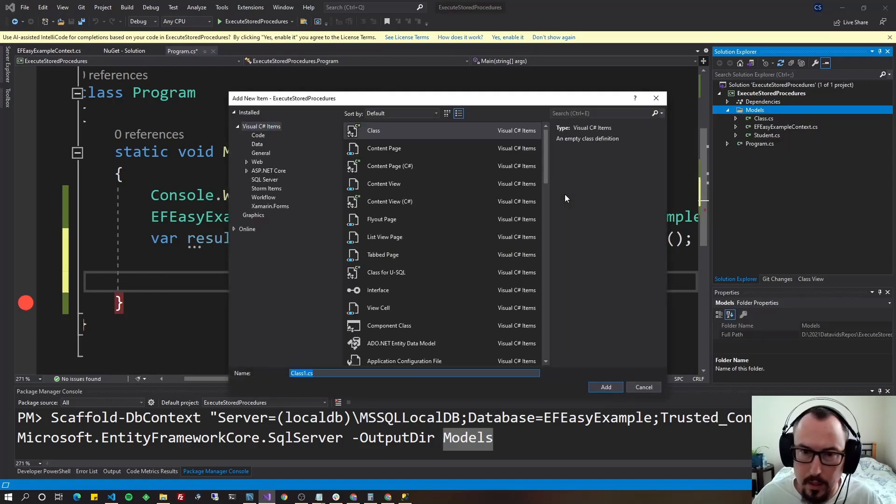
{"action": "type", "text": "SpResults"}
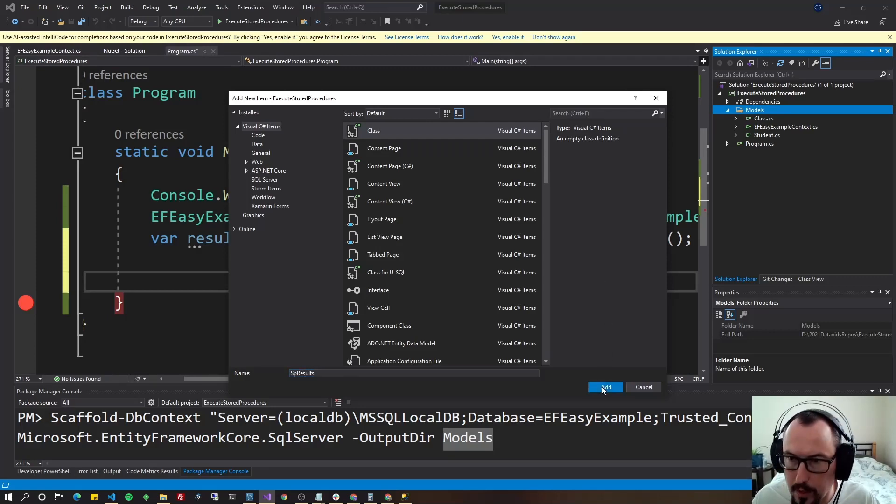
{"action": "left_click", "coordinate": [606, 386]}
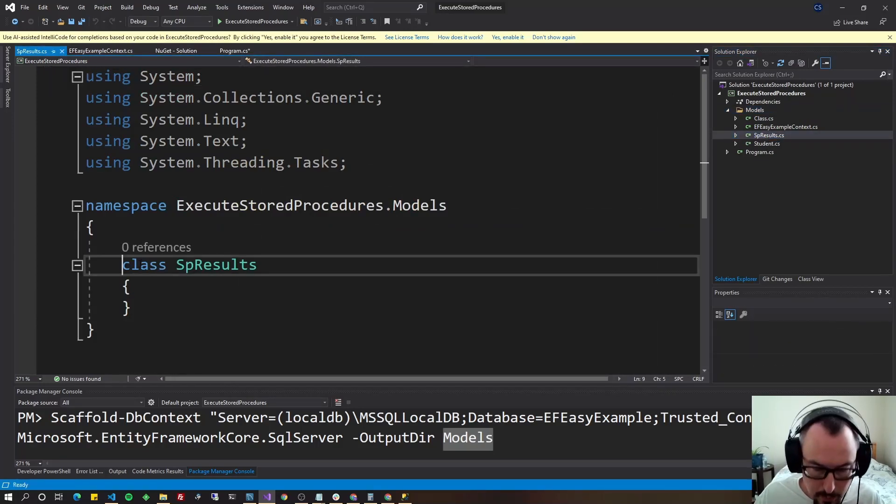
- Make SpResults public with a string StudentName property and save it
{"action": "type", "text": "public"}
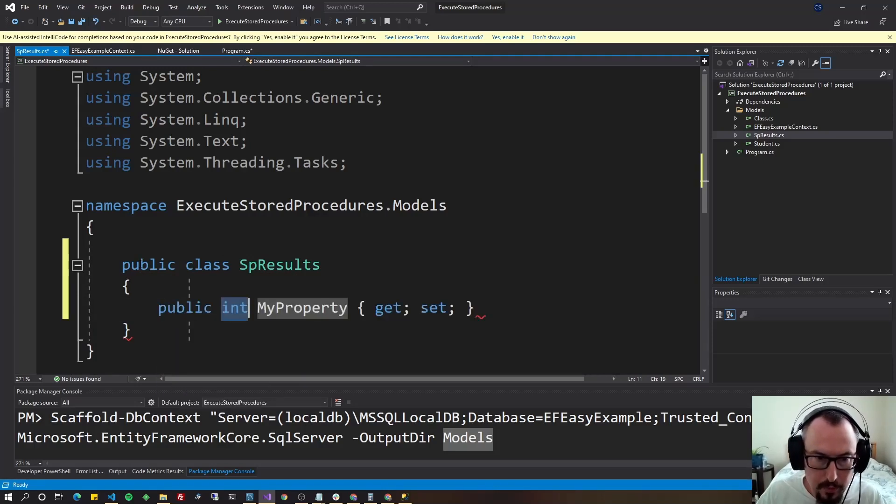
{"action": "type", "text": "string"}
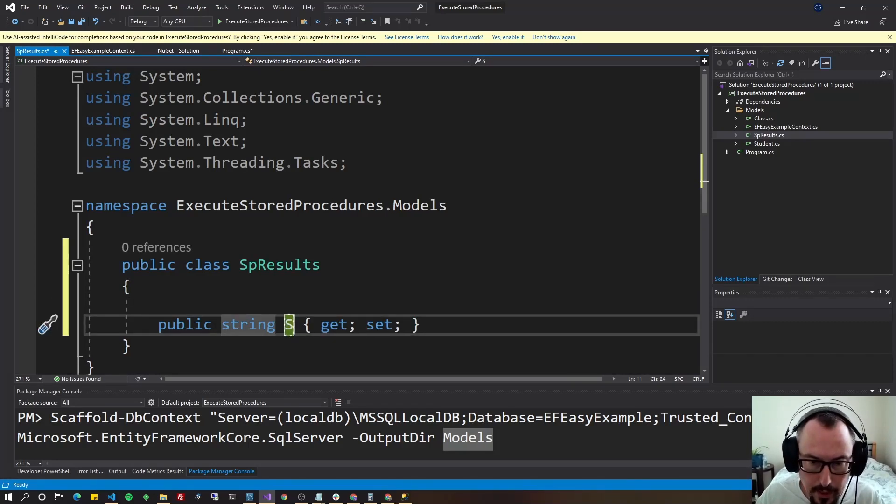
{"action": "type", "text": "tudentName"}
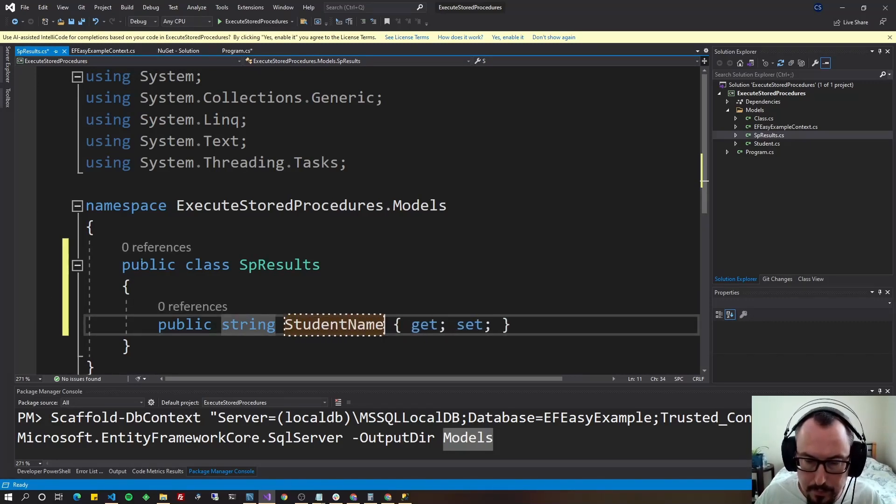
{"action": "key", "text": "ctrl+s"}
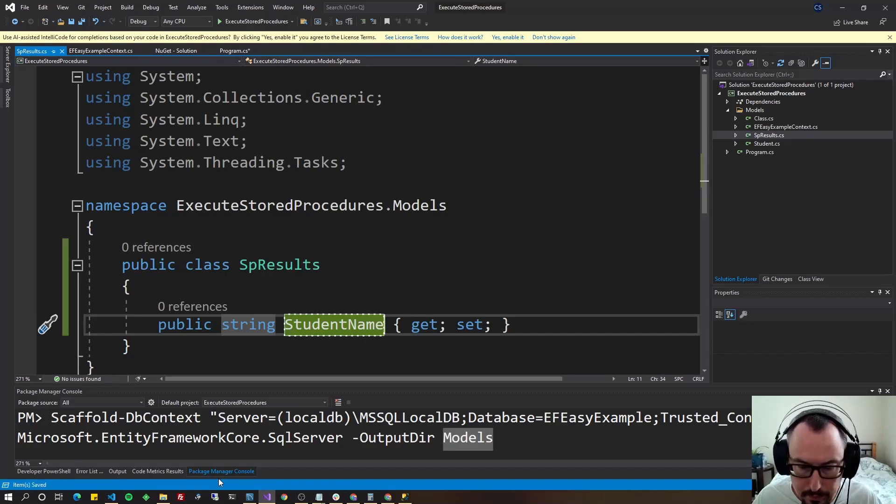
{"action": "left_click", "coordinate": [29, 8]}
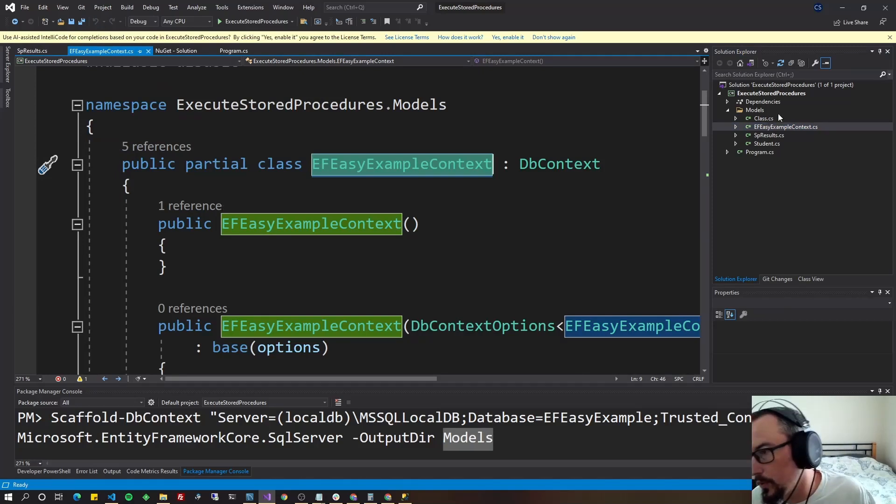
{"action": "mouse_move", "coordinate": [815, 158]}
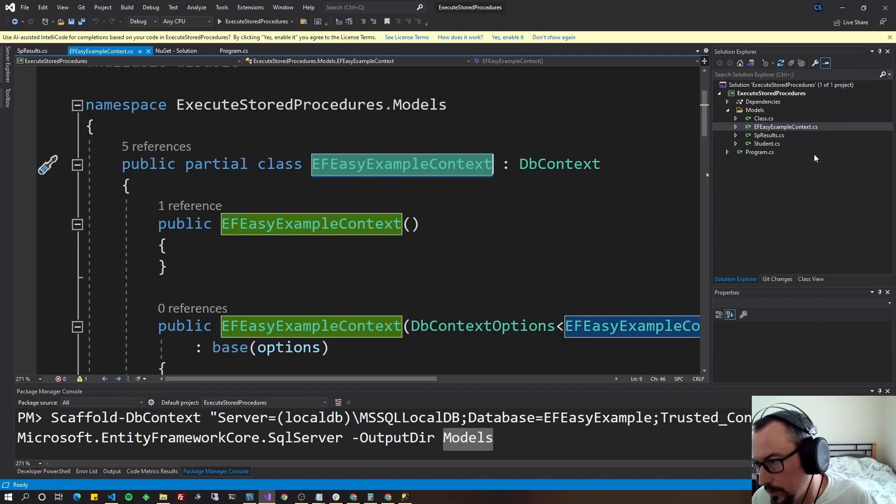
- Declare public virtual DbSet<SpResults> SpResults in EFEasyExampleContext.cs
{"action": "left_click", "coordinate": [785, 127]}
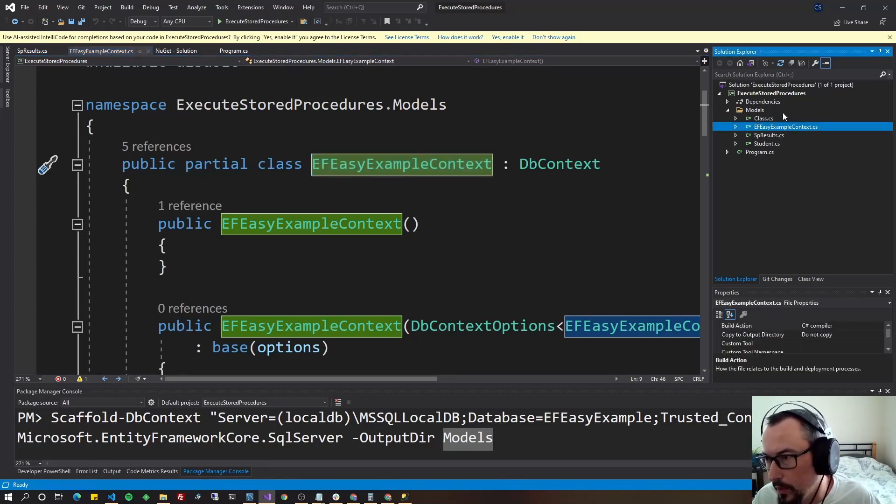
{"action": "mouse_move", "coordinate": [791, 135]}
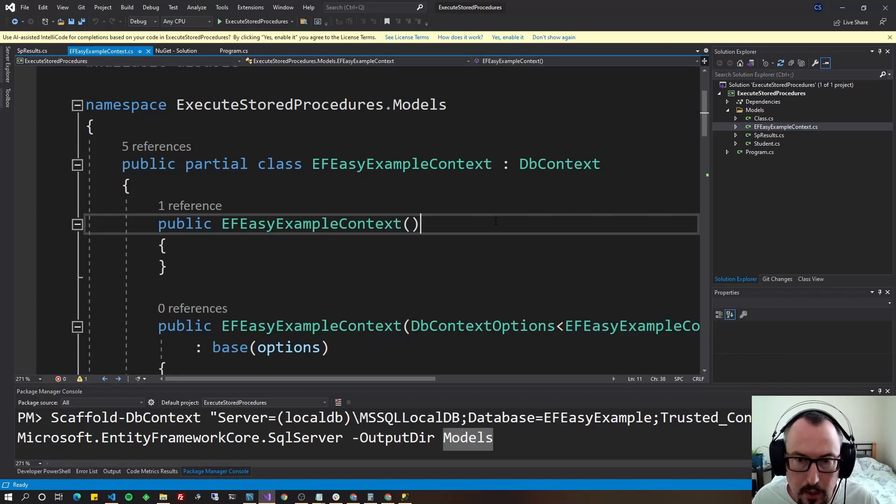
{"action": "scroll", "scroll_direction": "down", "scroll_amount": 3}
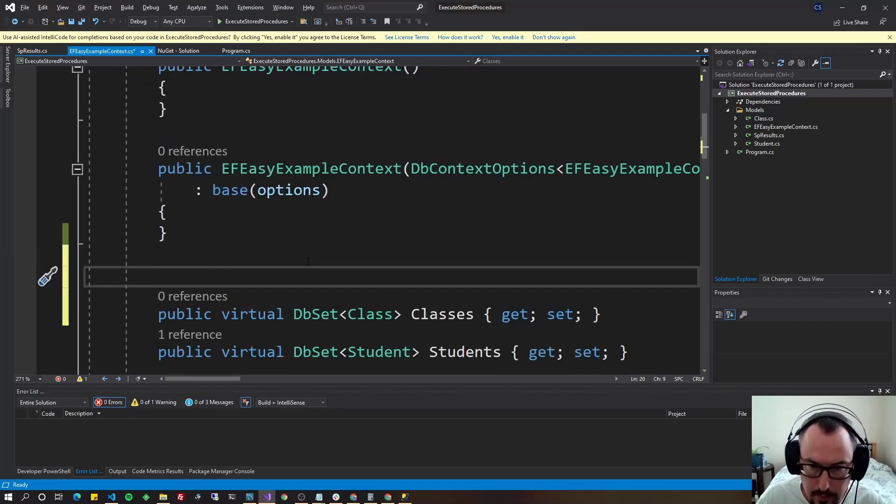
{"action": "type", "text": "p"}
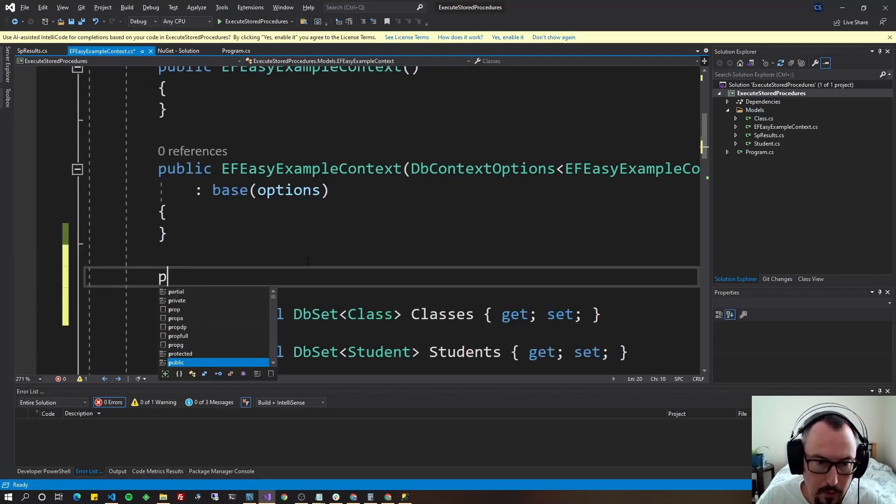
{"action": "type", "text": "ublic virtual"}
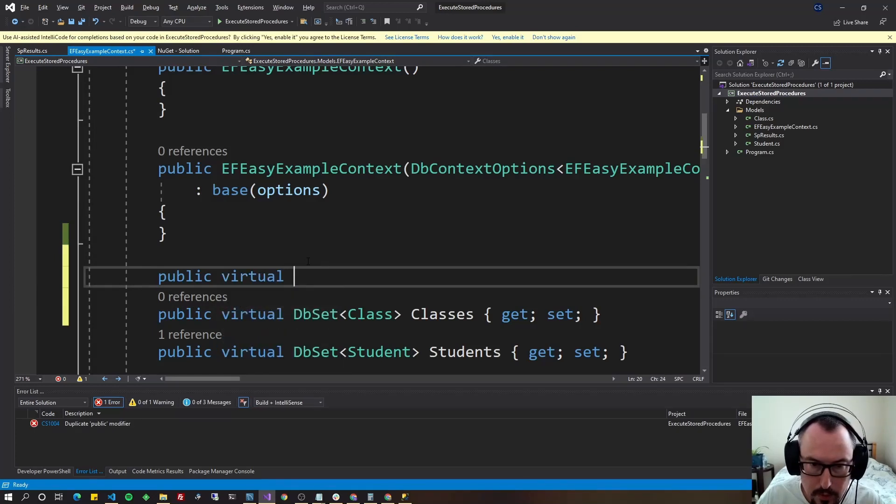
{"action": "type", "text": "DbSet"}
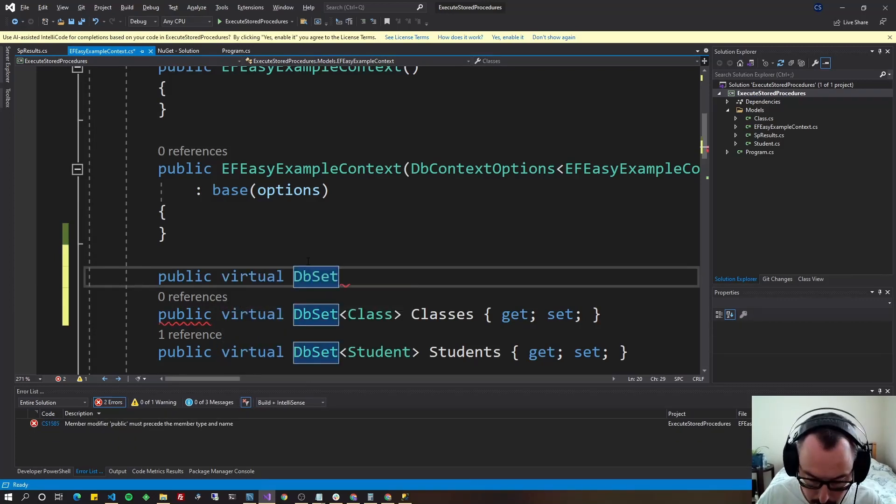
{"action": "type", "text": "<>"}
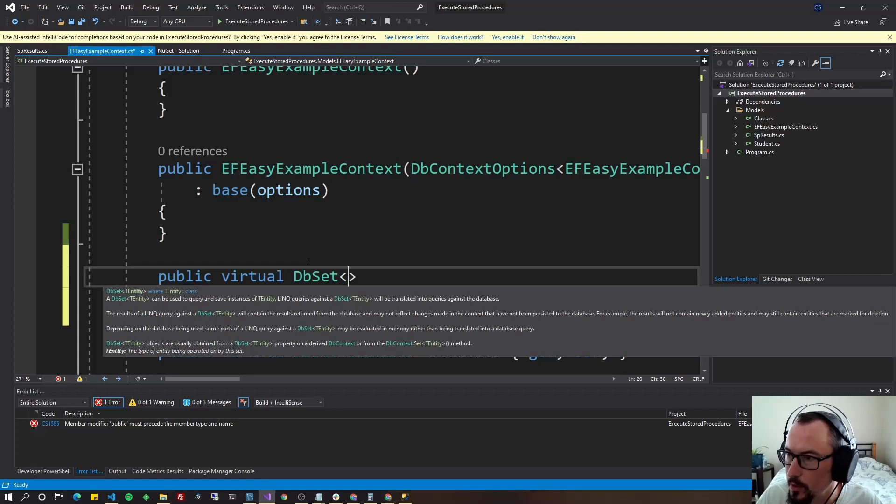
{"action": "type", "text": "SpResults"}
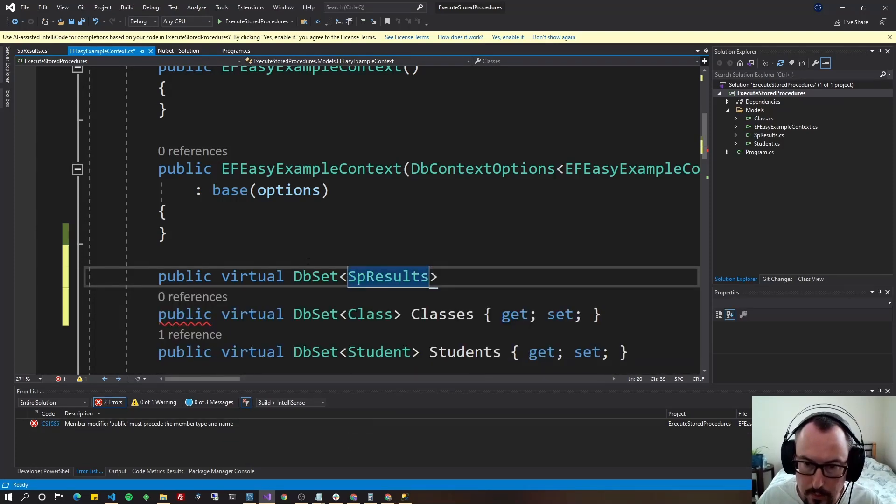
{"action": "type", "text": "S"}
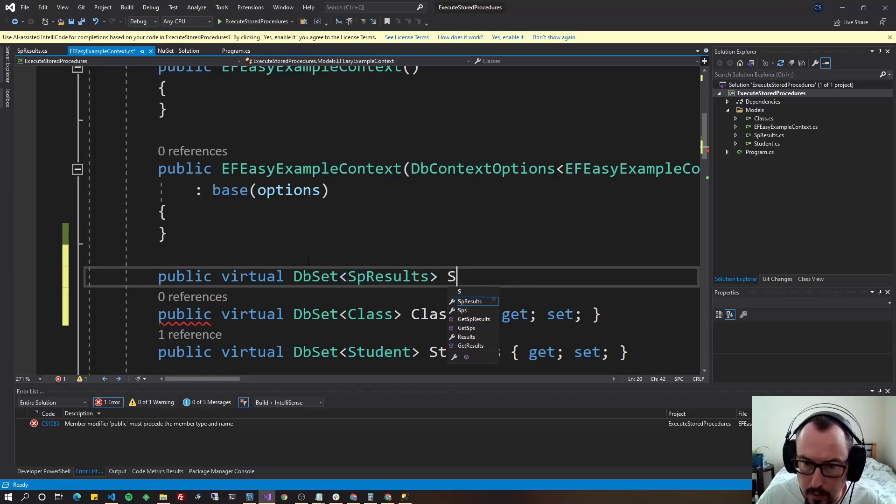
{"action": "type", "text": "pResults"}
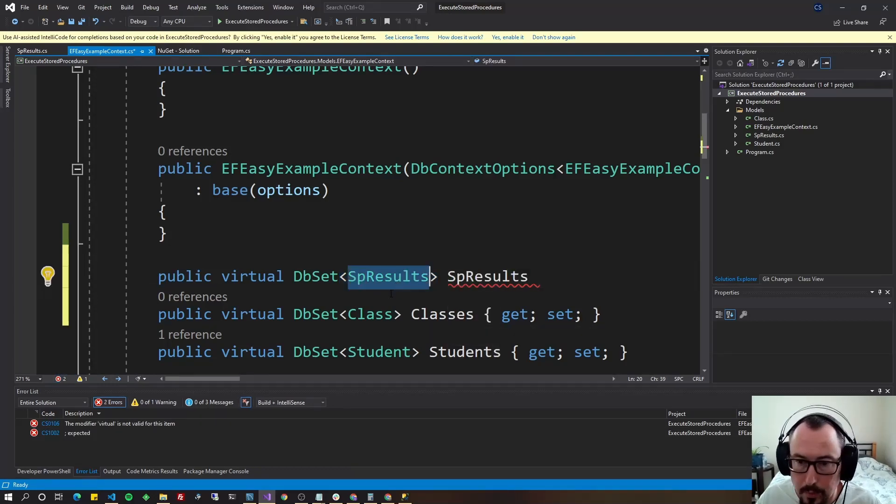
- Rename the result class to SpResult, finish the { get; set; } accessor and save
{"action": "double_click", "coordinate": [486, 276]}
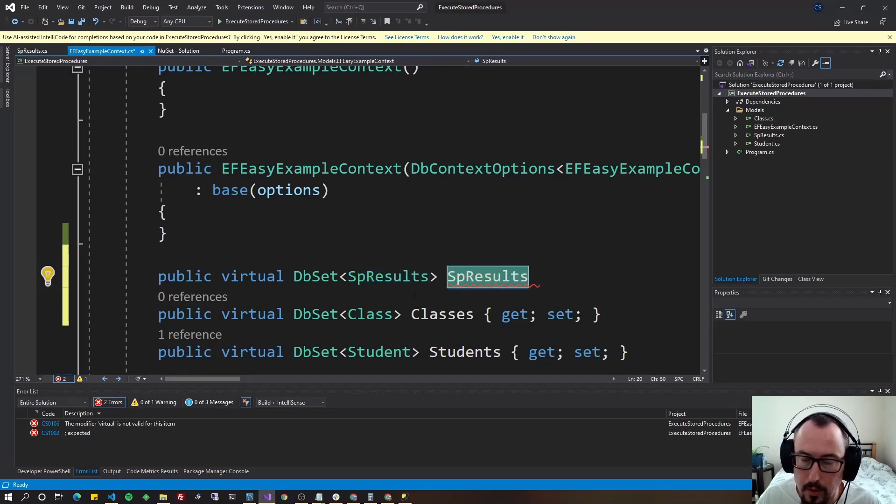
{"action": "double_click", "coordinate": [387, 276]}
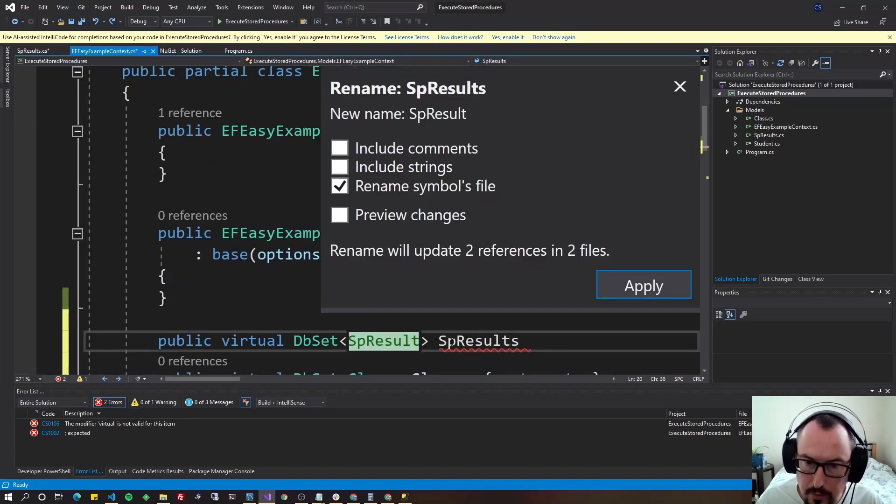
{"action": "left_click", "coordinate": [643, 284]}
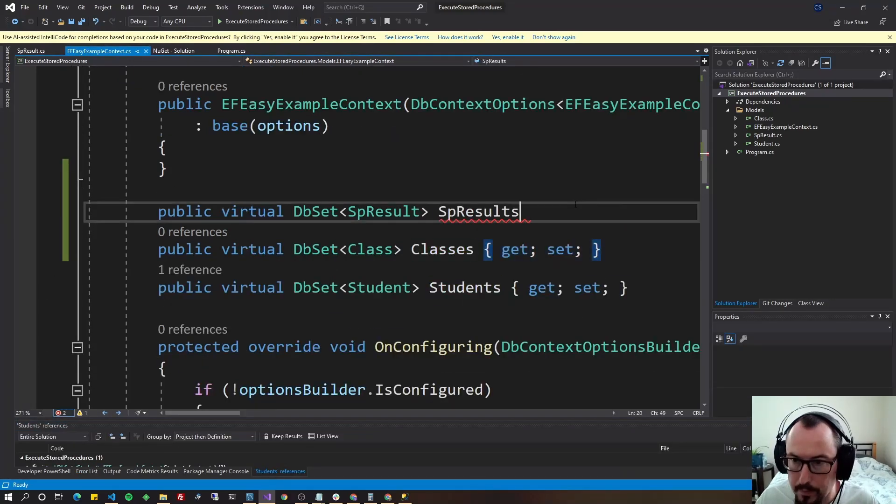
{"action": "type", "text": "{ get; set; }"}
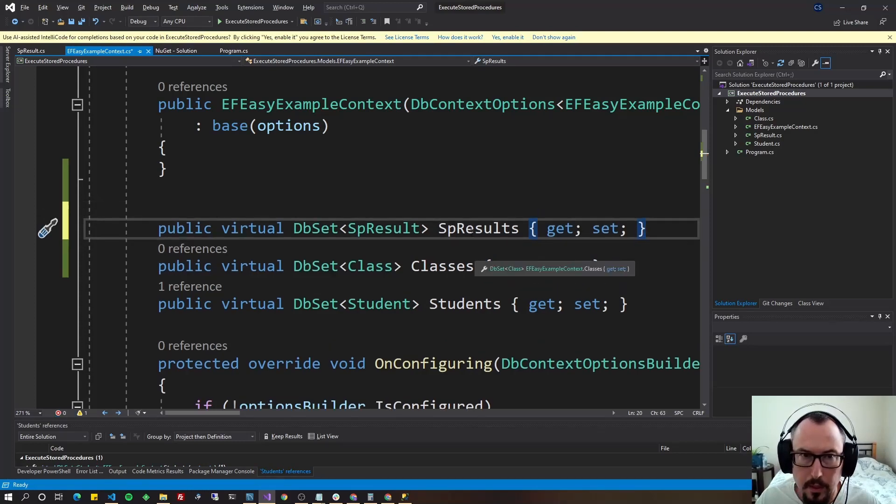
{"action": "key", "text": "Ctrl+S"}
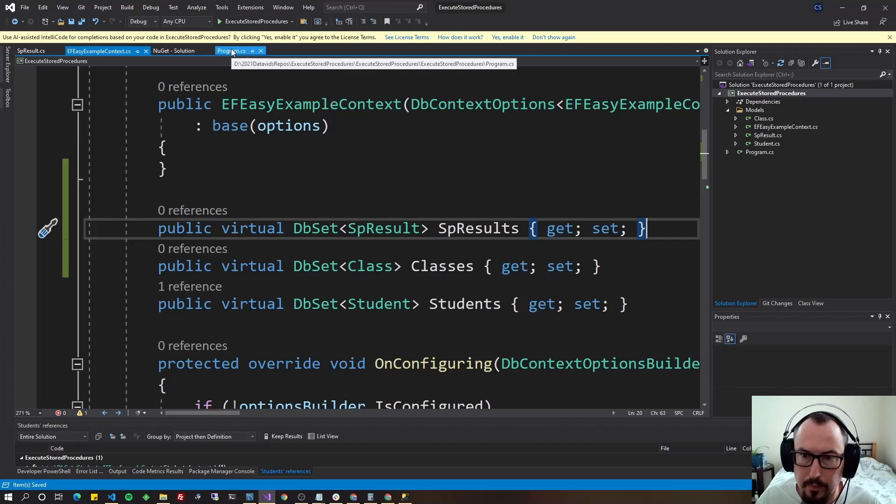
- Write var result2 = eFEasyExampleContext.SpResults.FromSqlInterpolated() in Main
{"action": "type", "text": "v"}
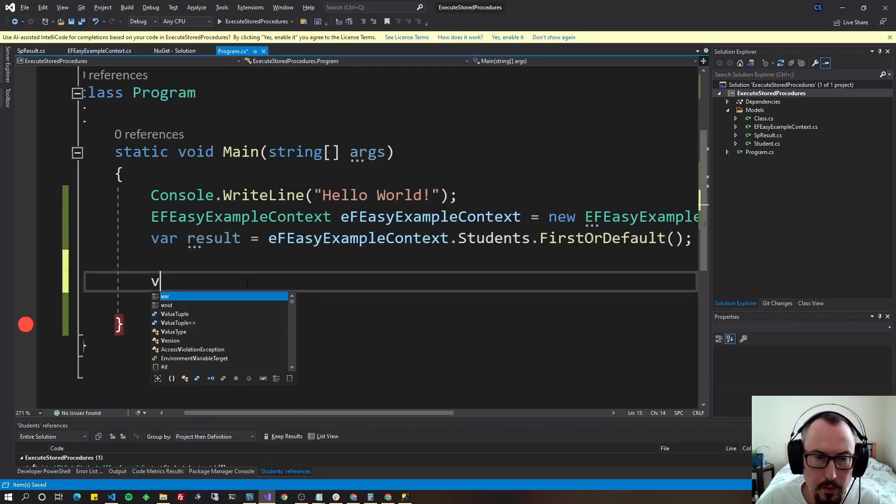
{"action": "type", "text": "ar result"}
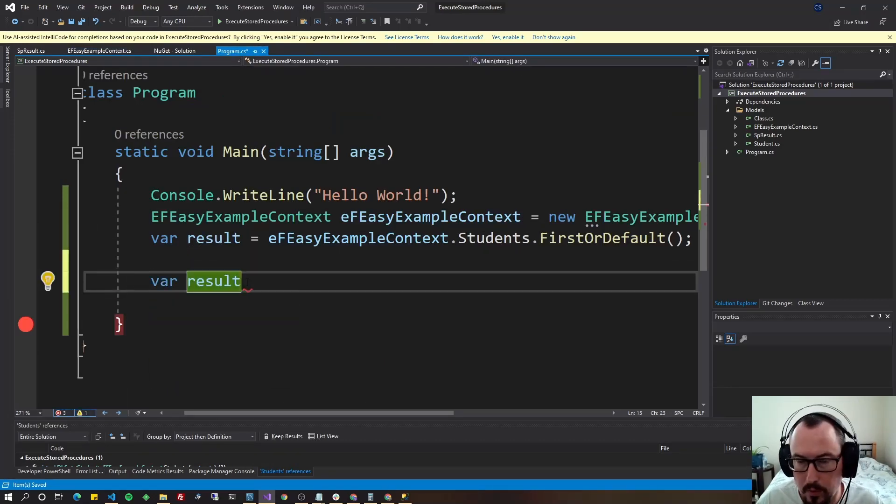
{"action": "type", "text": "2"}
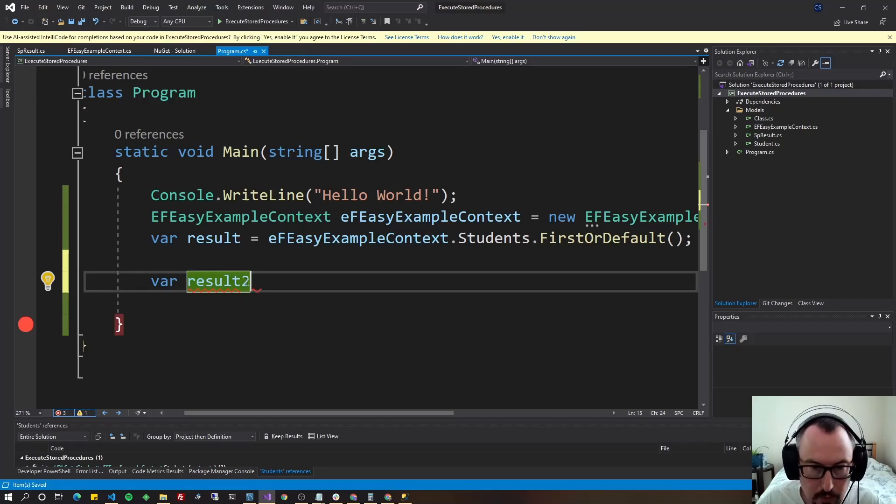
{"action": "type", "text": "="}
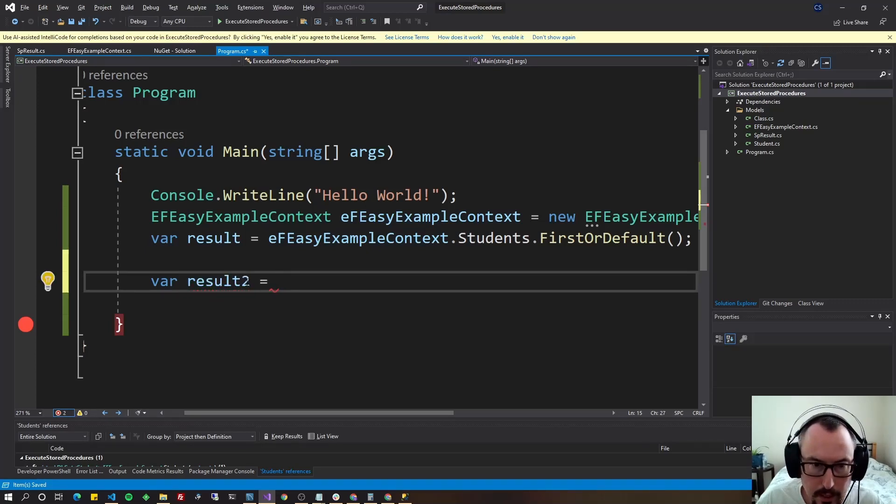
{"action": "double_click", "coordinate": [357, 238]}
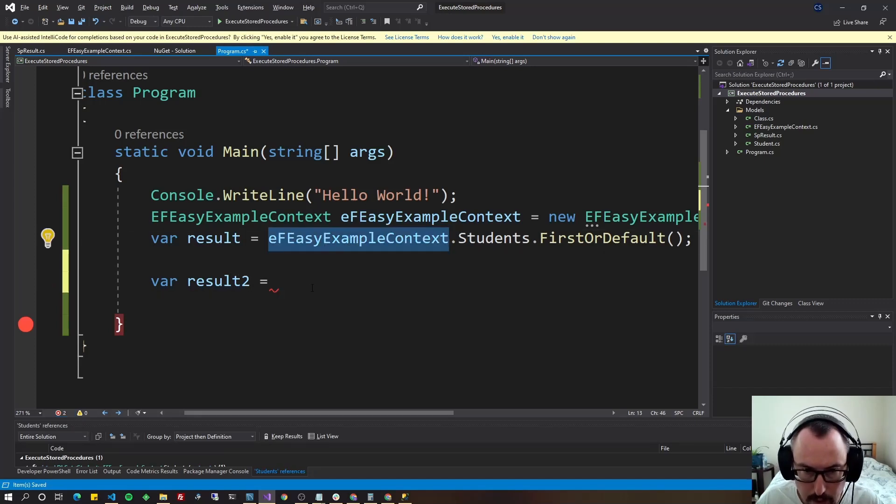
{"action": "type", "text": "eFEasyExampleContext"}
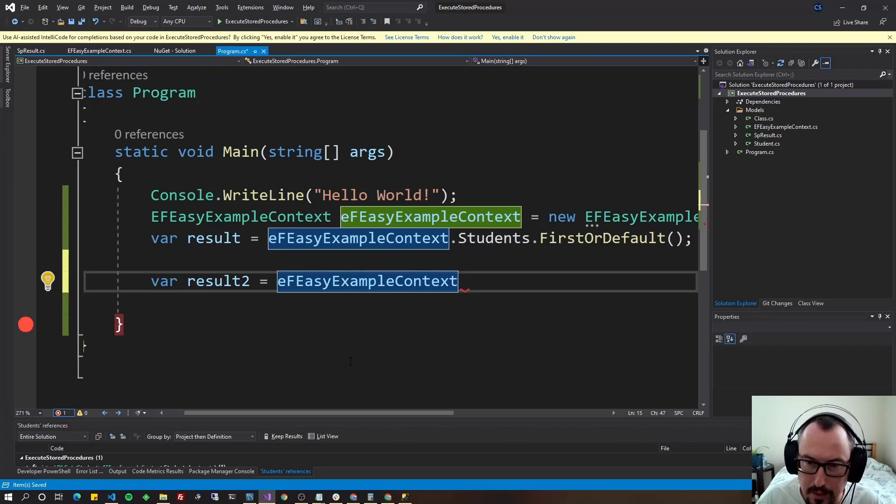
{"action": "type", "text": ".SpResults"}
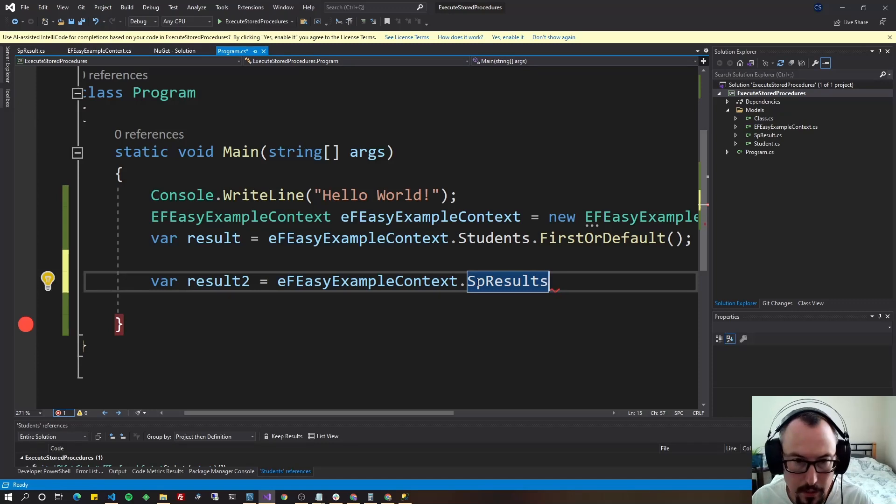
{"action": "type", "text": ".FromSqlInterpolated()"}
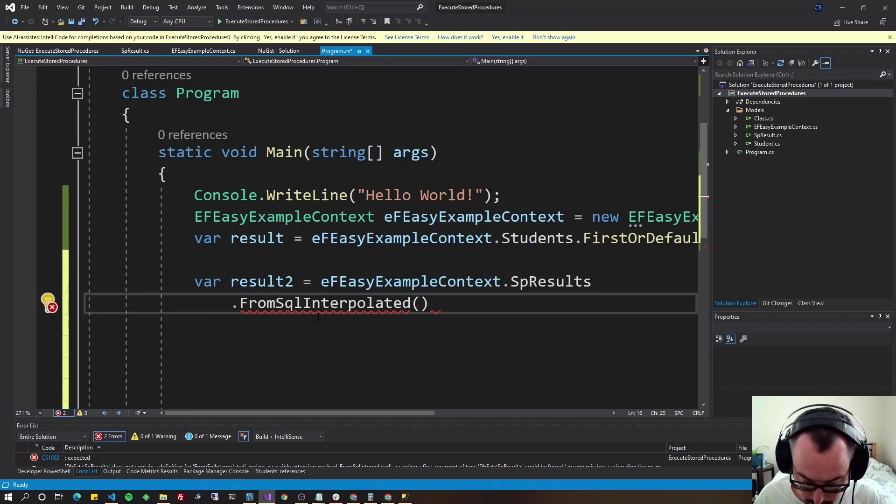
- Review the quick-action fixes and confirm the EntityFrameworkCore.Relational 5.0.8 package is installed
{"action": "left_click", "coordinate": [45, 302]}
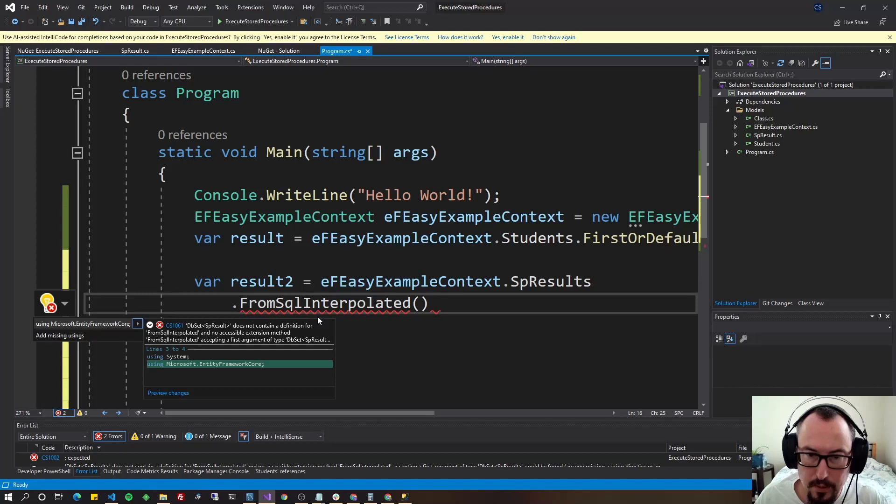
{"action": "mouse_move", "coordinate": [112, 330]}
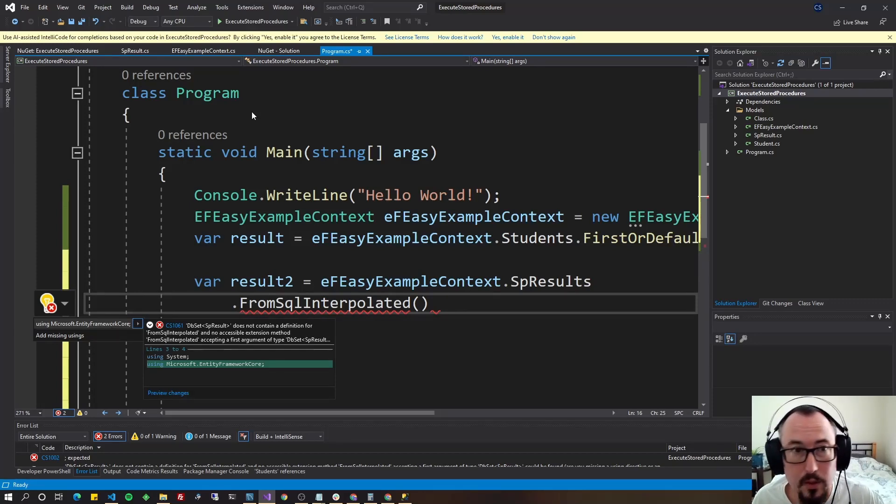
{"action": "left_click", "coordinate": [61, 50]}
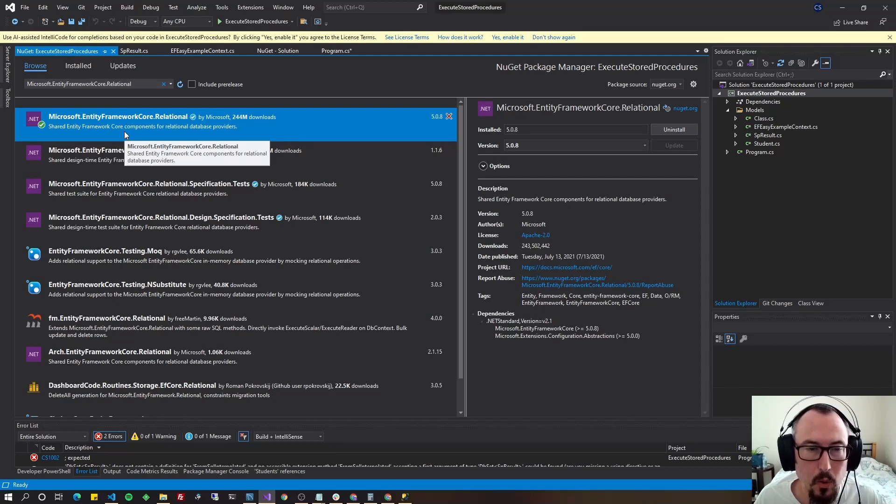
{"action": "mouse_move", "coordinate": [114, 51]}
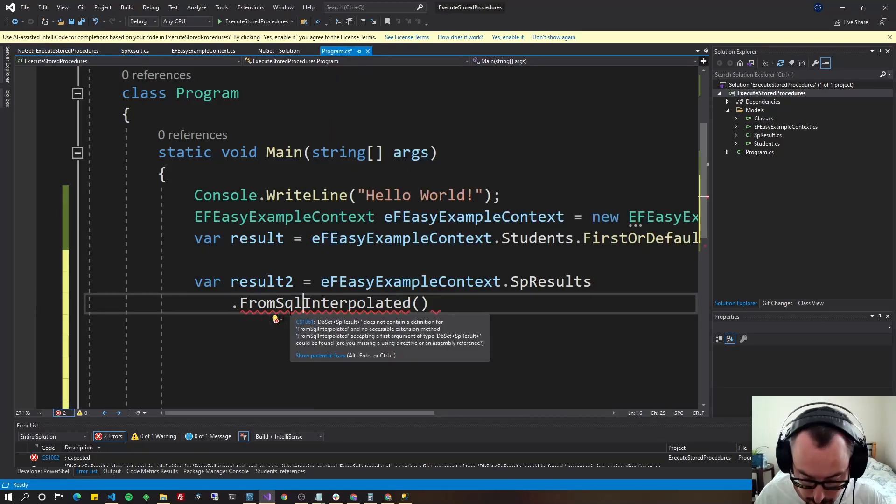
{"action": "left_click", "coordinate": [274, 319]}
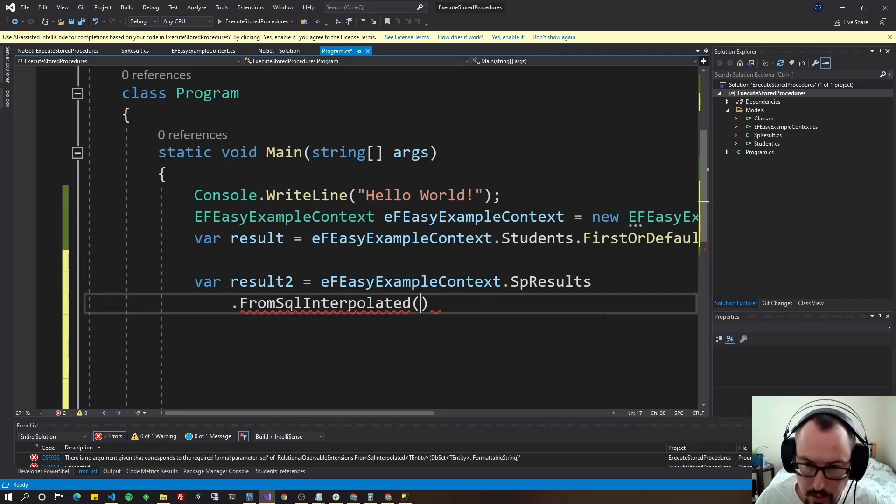
{"action": "type", "text": "$\""}
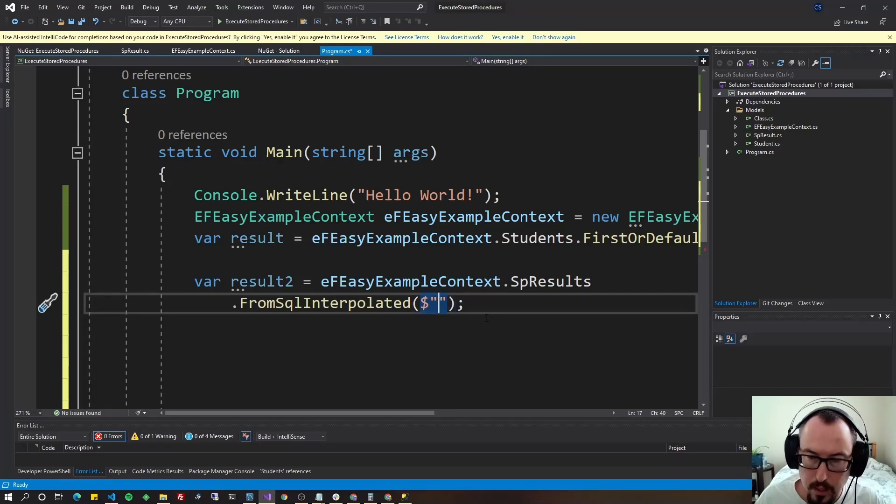
{"action": "type", "text": "EXEC"}
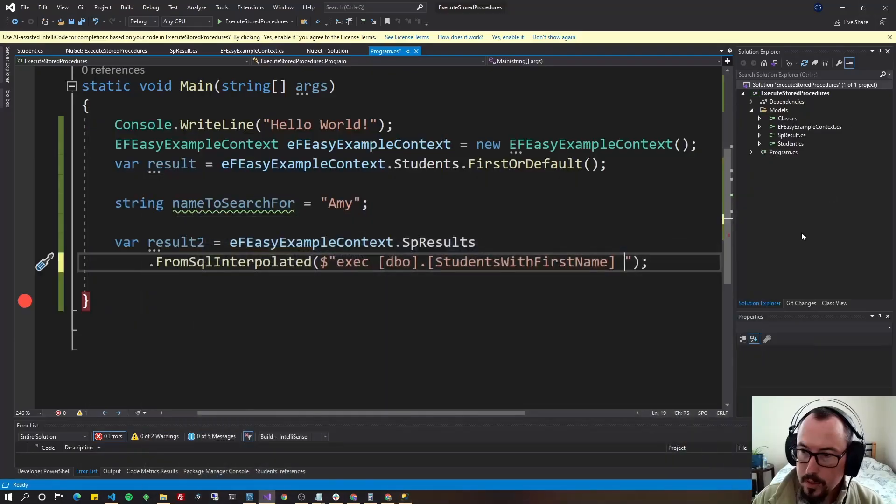
{"action": "type", "text": "@NameFirst"}
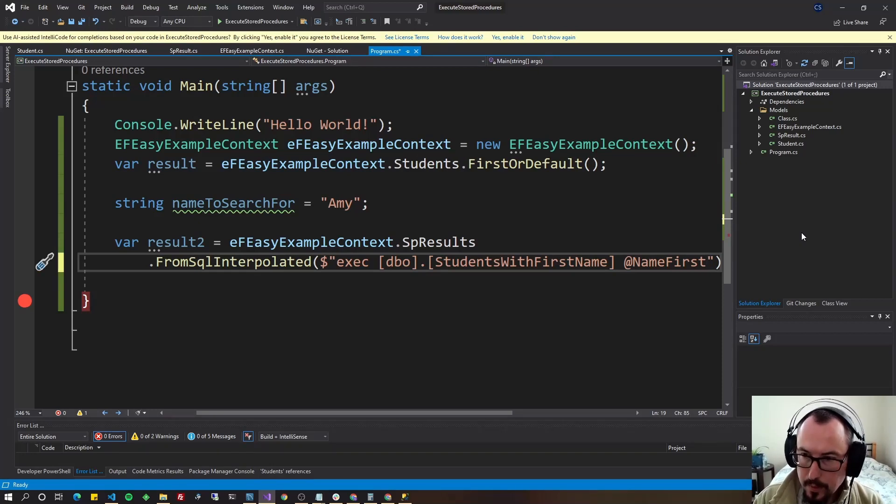
{"action": "type", "text": "={"}
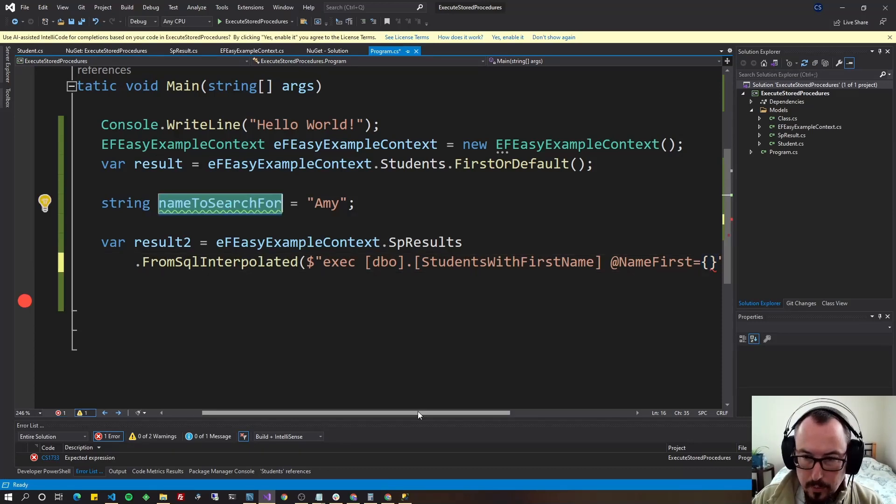
{"action": "type", "text": "nameToSearchFor);"}
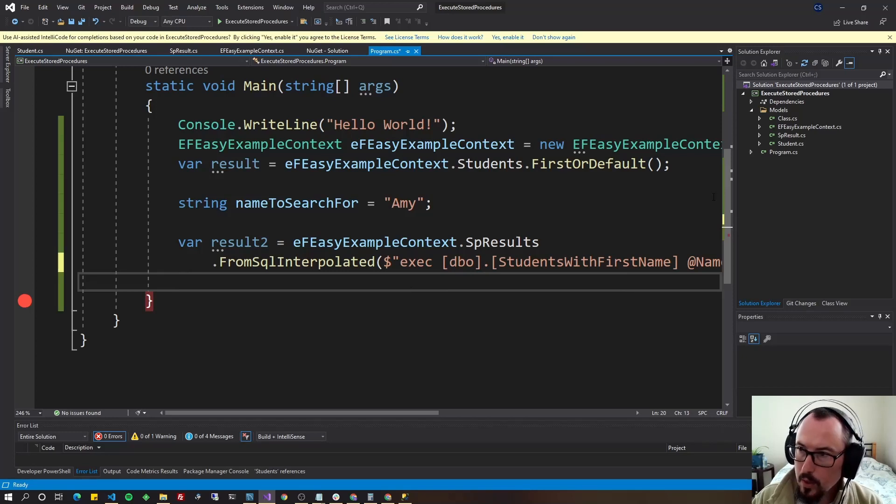
{"action": "mouse_move", "coordinate": [795, 152]}
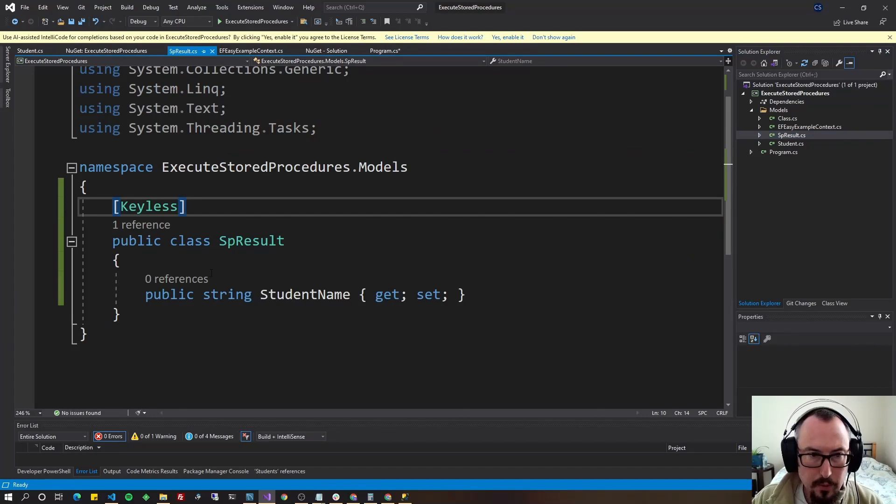
- Review SpResult's [Keyless] attribute and its using Microsoft.EntityFrameworkCore directive, then return to Program.cs
{"action": "double_click", "coordinate": [148, 206]}
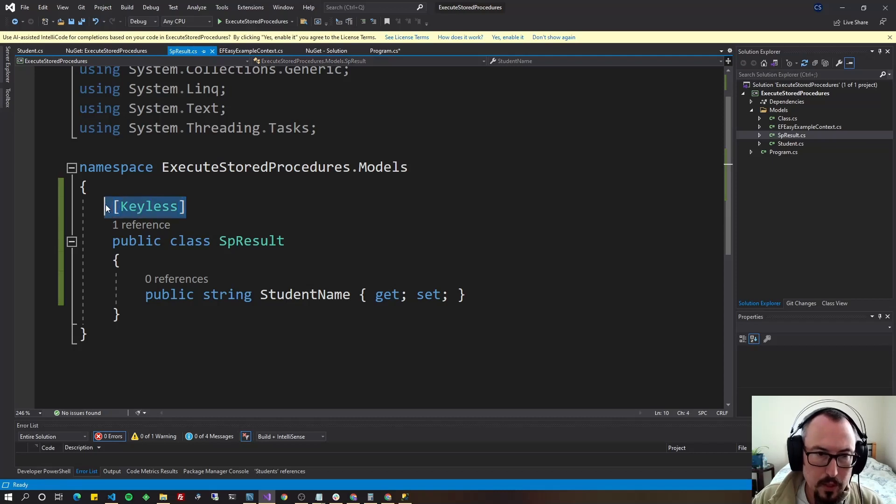
{"action": "mouse_move", "coordinate": [142, 232]}
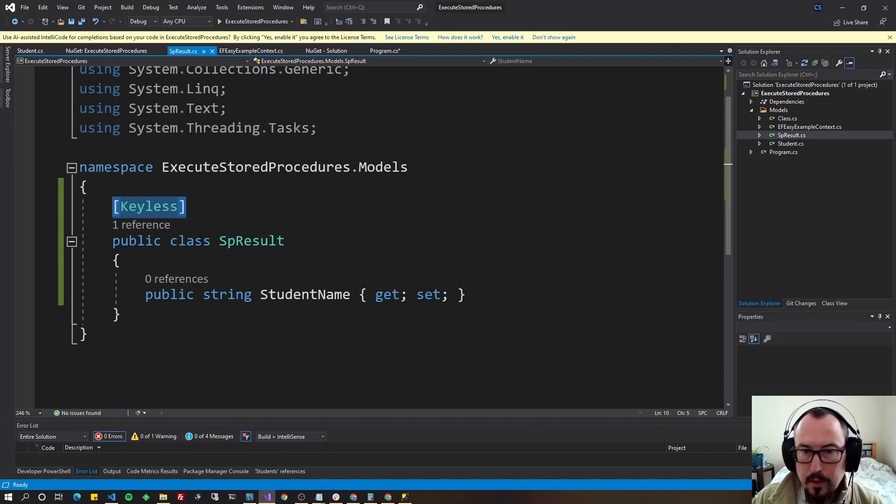
{"action": "left_click", "coordinate": [788, 118]}
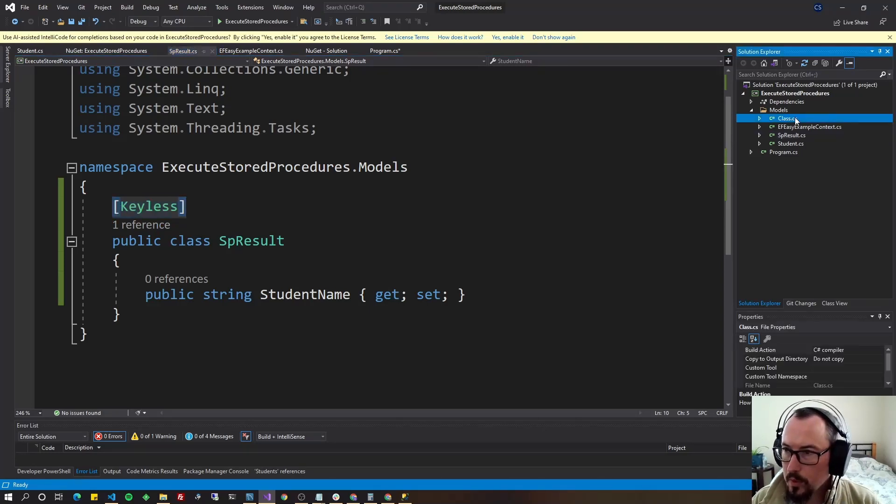
{"action": "double_click", "coordinate": [787, 118]}
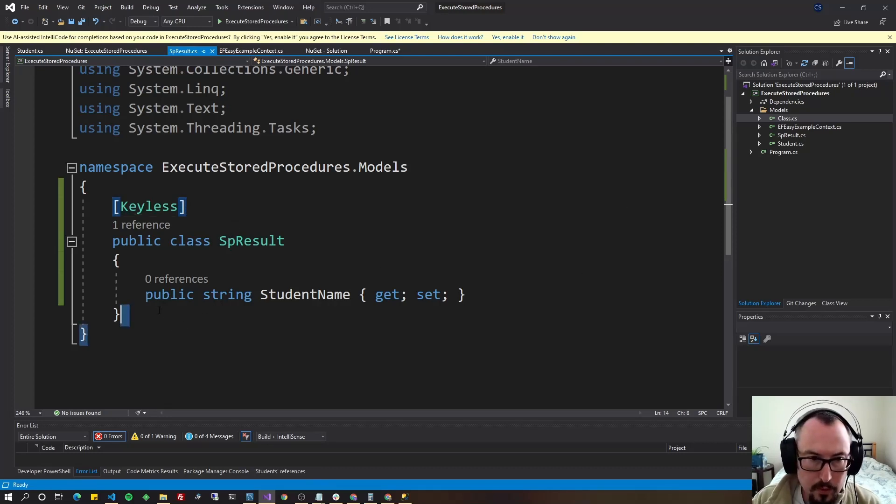
{"action": "double_click", "coordinate": [227, 295]}
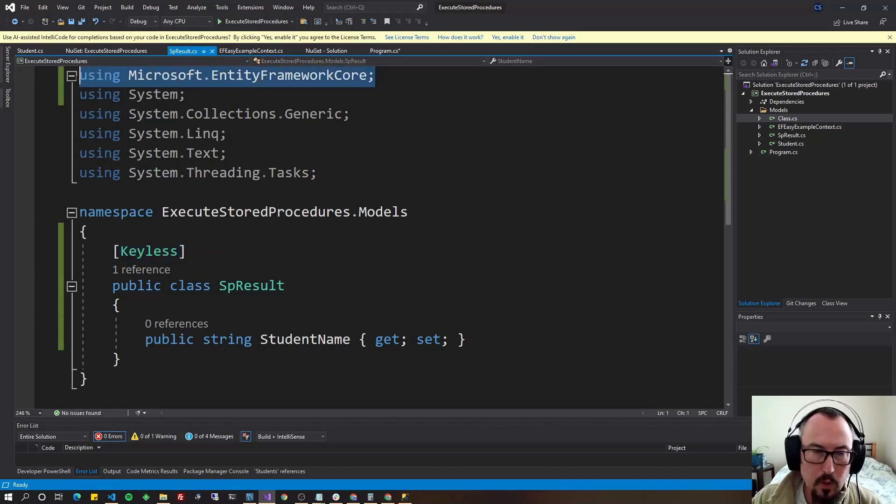
{"action": "mouse_move", "coordinate": [406, 50]}
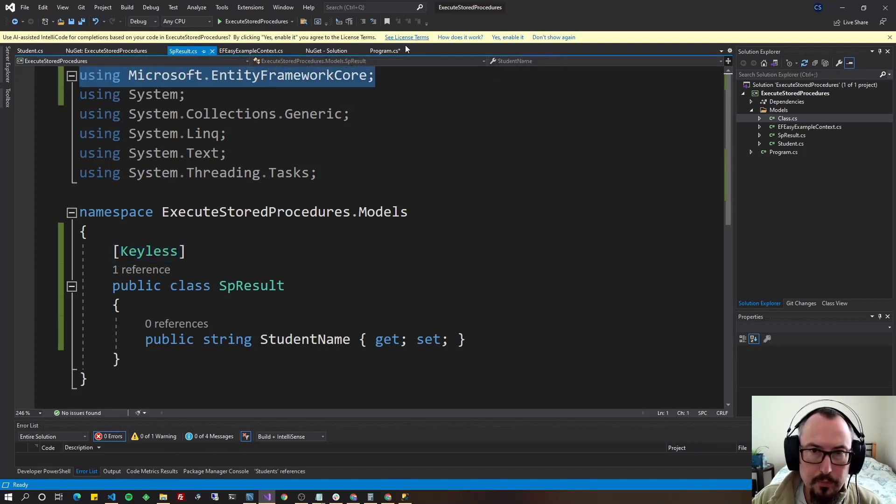
{"action": "left_click", "coordinate": [384, 51]}
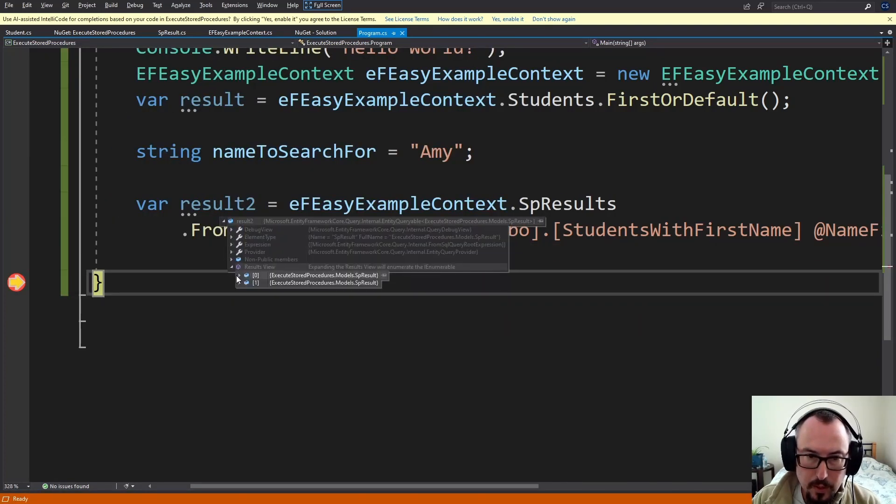
{"action": "left_click", "coordinate": [239, 275]}
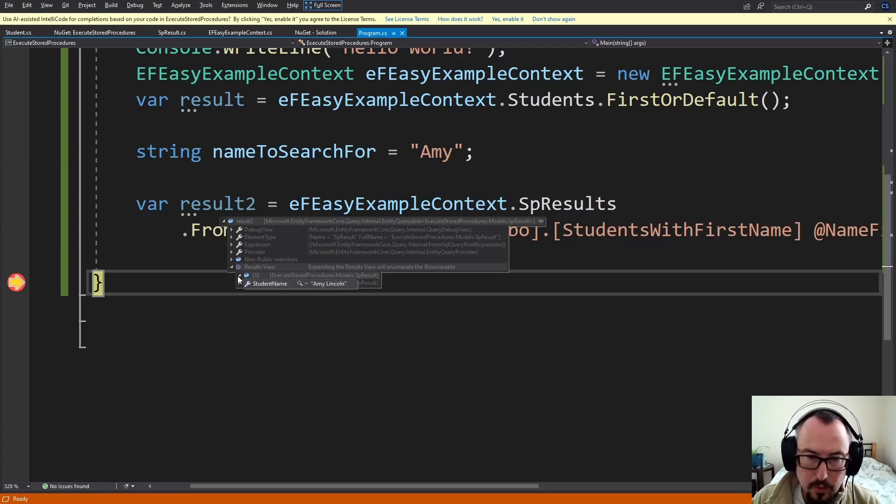
{"action": "left_click", "coordinate": [240, 275]}
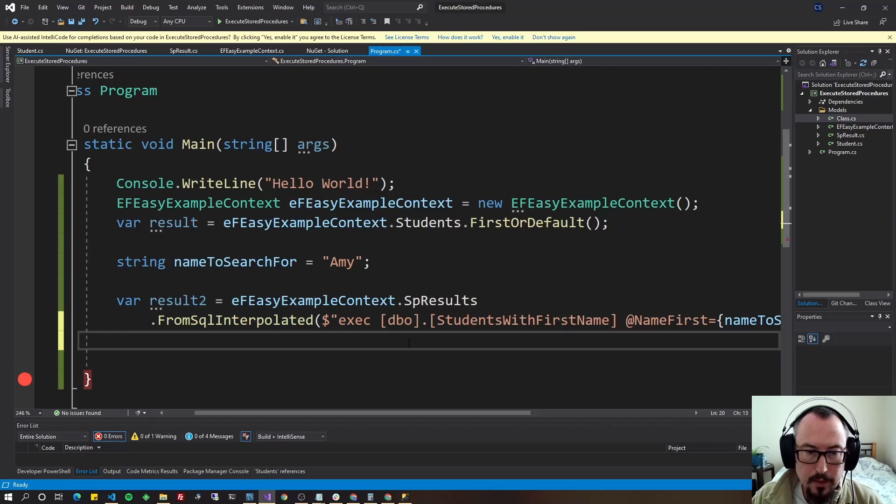
{"action": "mouse_move", "coordinate": [639, 340]}
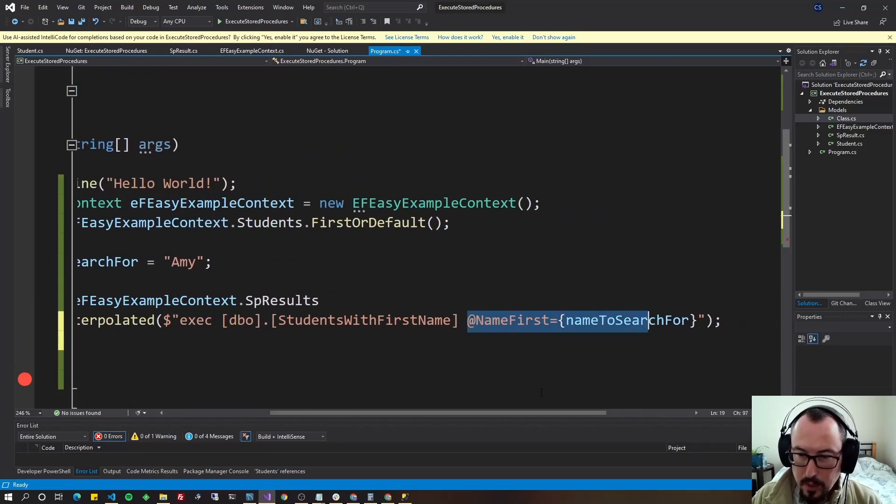
{"action": "scroll", "scroll_direction": "left", "scroll_amount": 3}
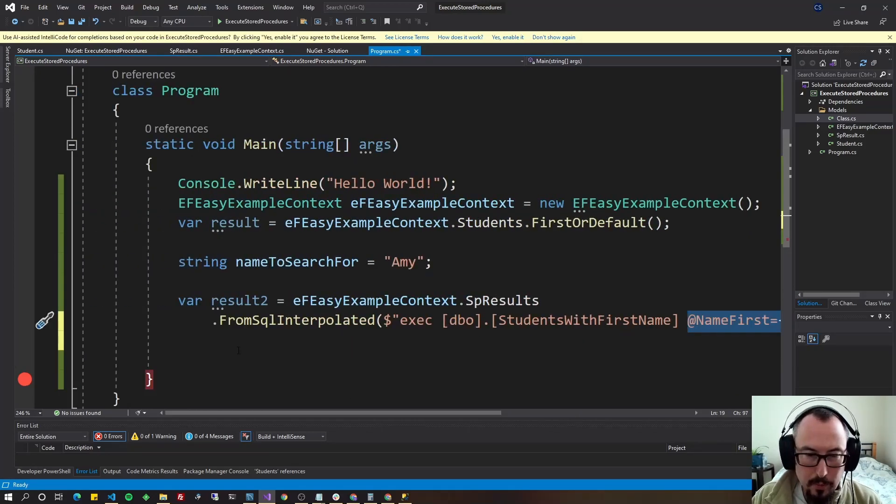
{"action": "mouse_move", "coordinate": [236, 342]}
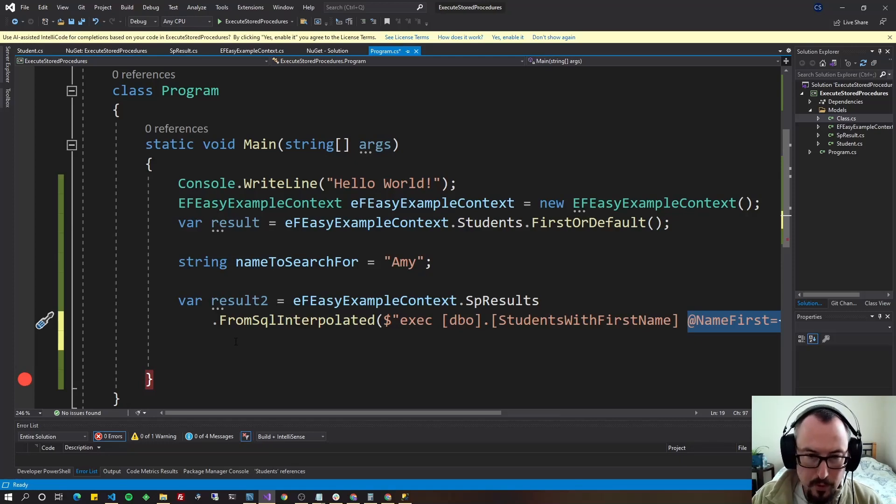